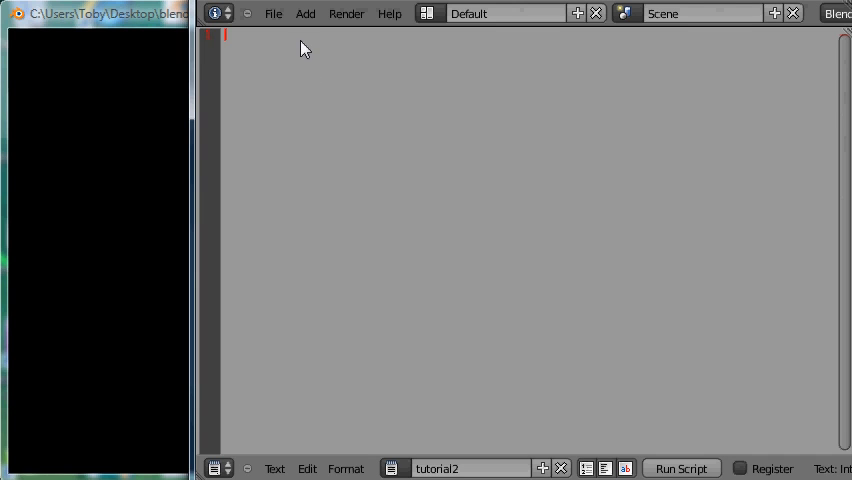
mouse_move(301, 40)
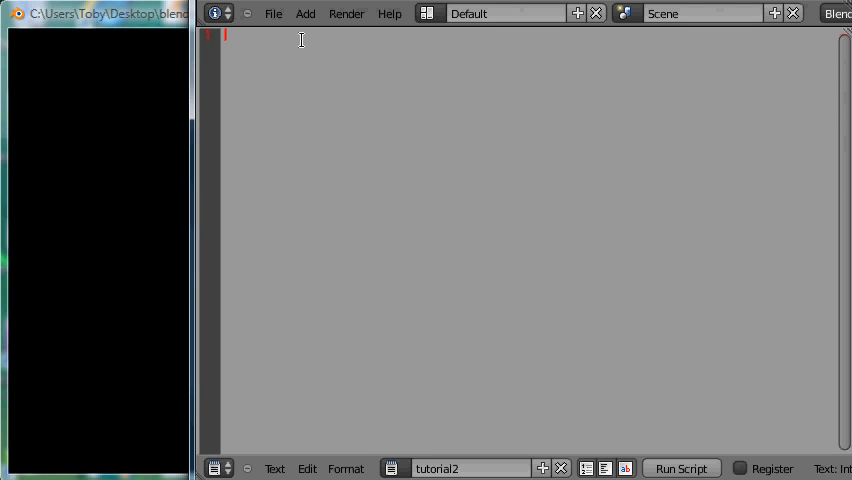
Type the opening lines variable1 = 1 and variable2 = [ 1, 2.2, 'three' ].
type("variba")
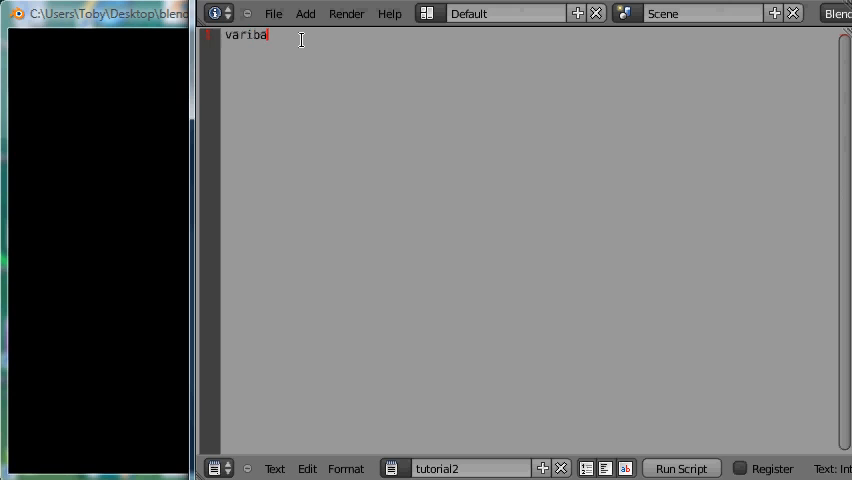
type("ble")
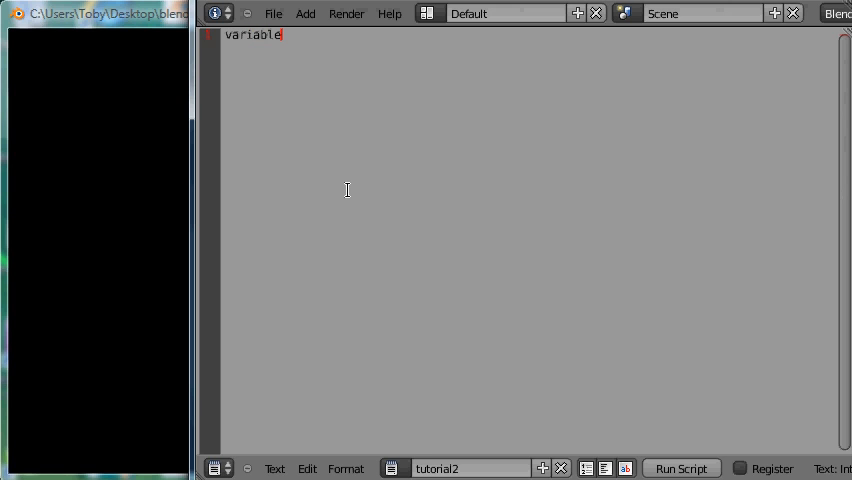
type("1 = 1")
type("variable2 =")
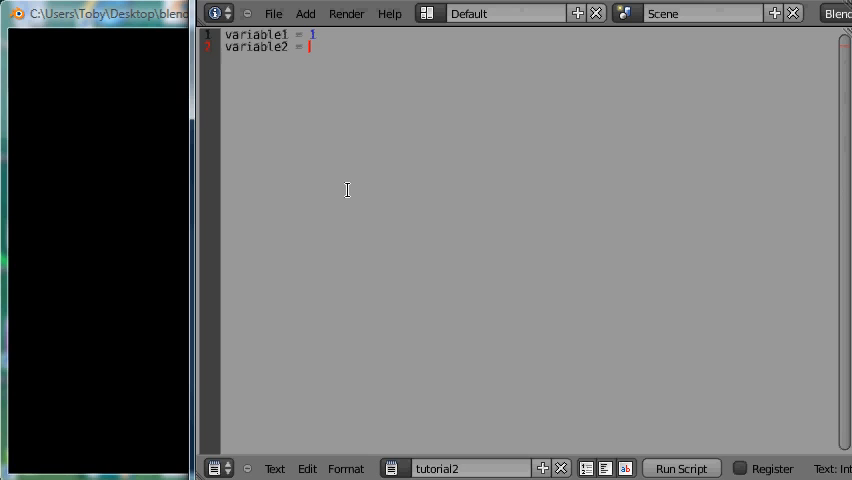
type("[ 1,")
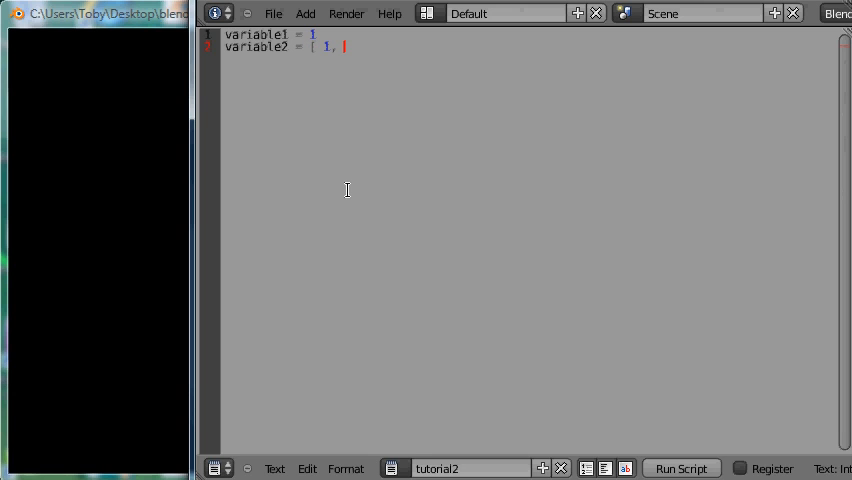
type("2.2")
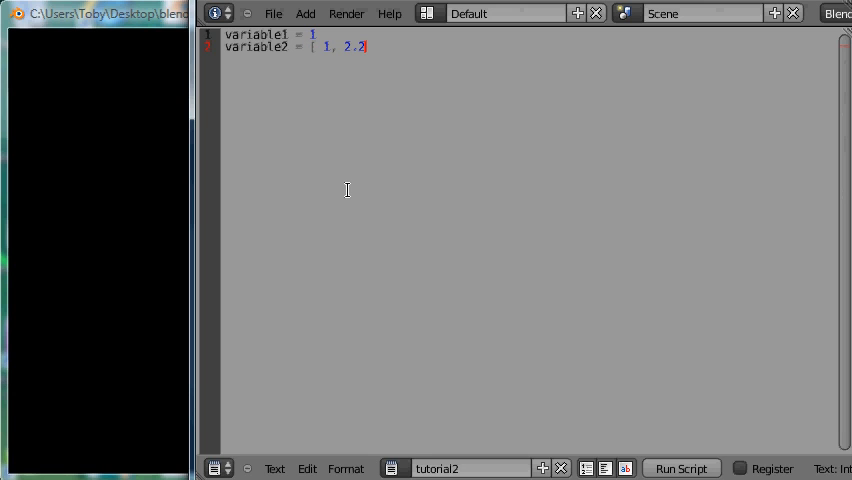
type(", '")
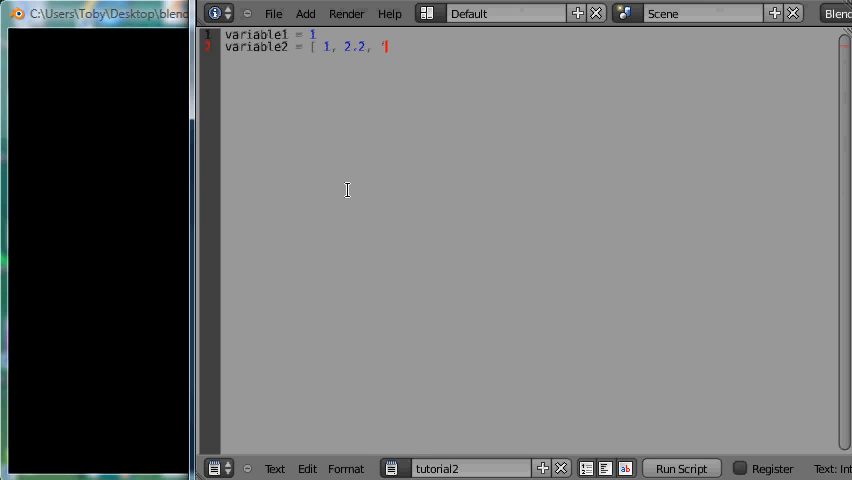
type("tr")
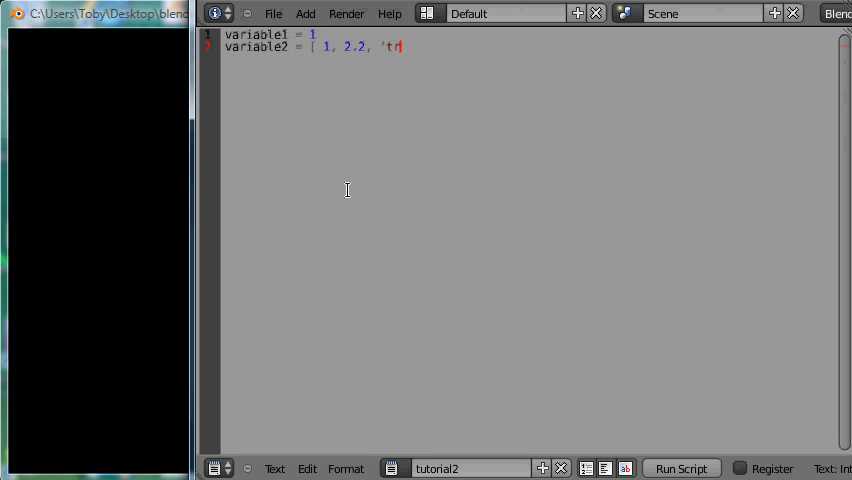
type("hree'")
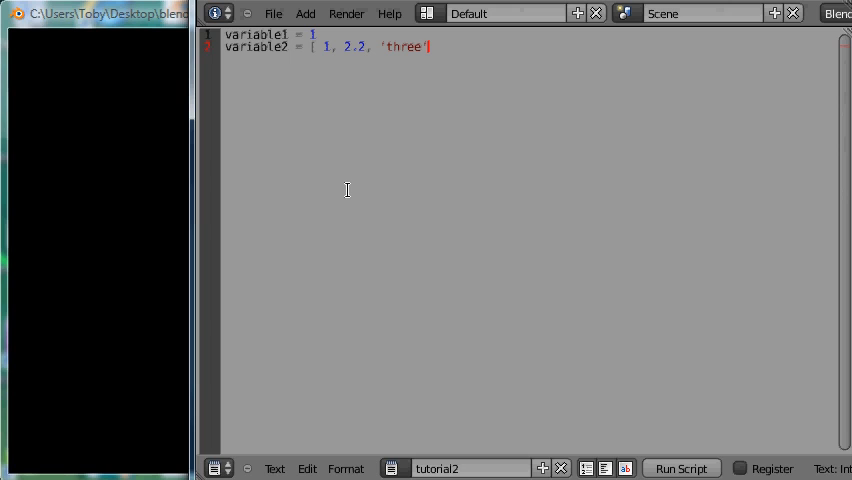
type("]")
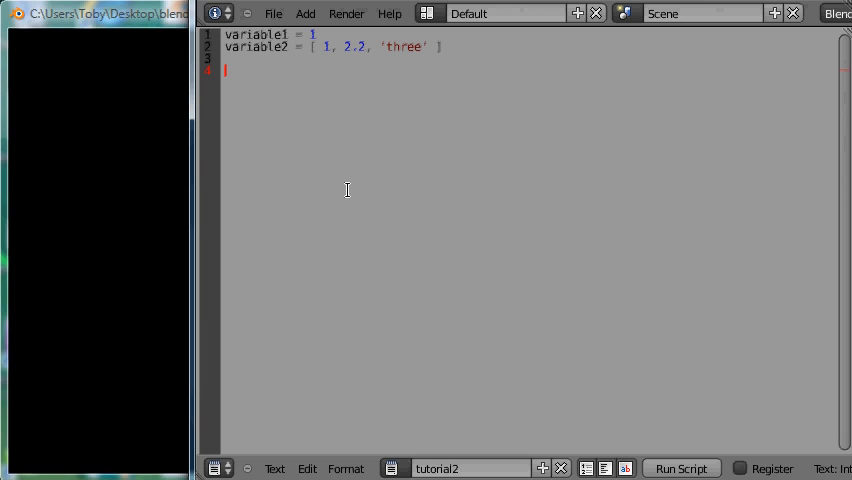
Add the line print( variable1 ) on line 4 of the script.
type("pr")
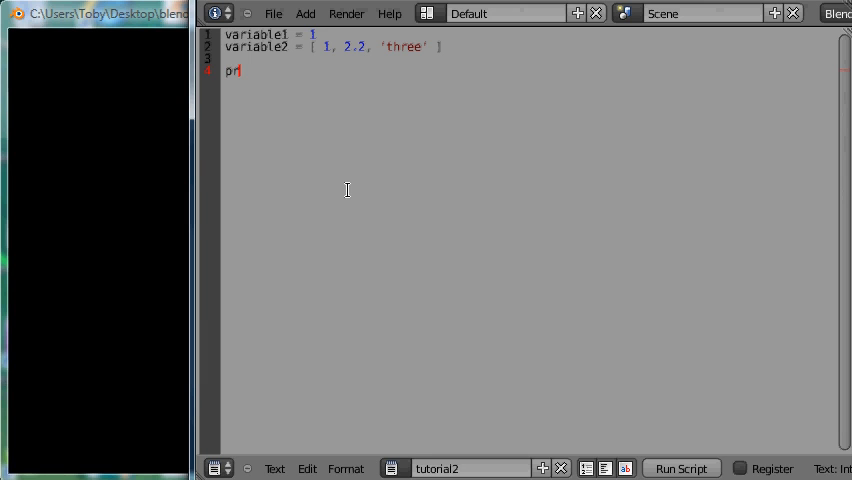
type("int")
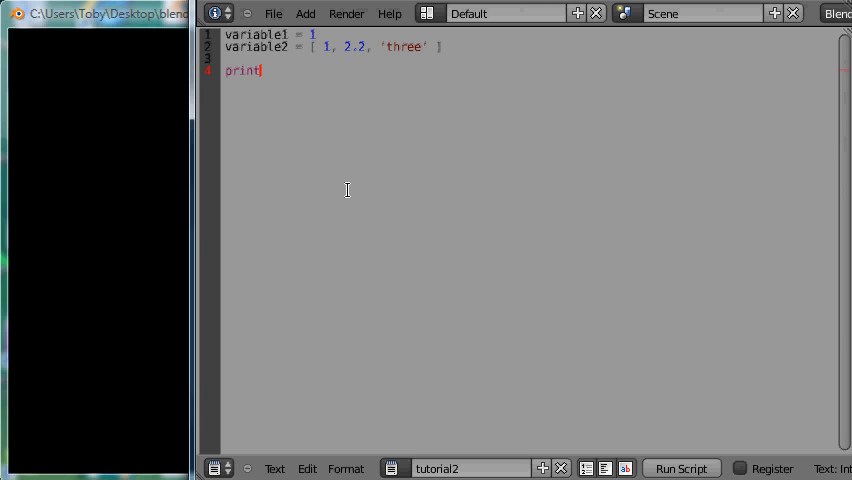
type("(")
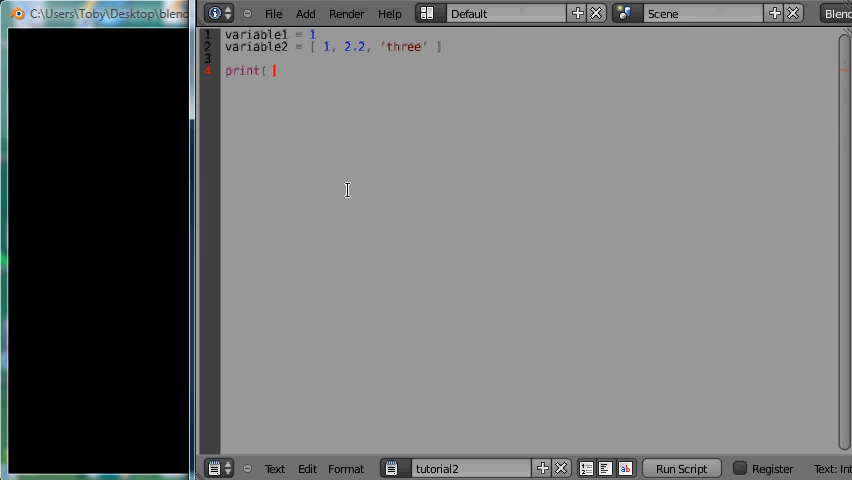
type("variabl")
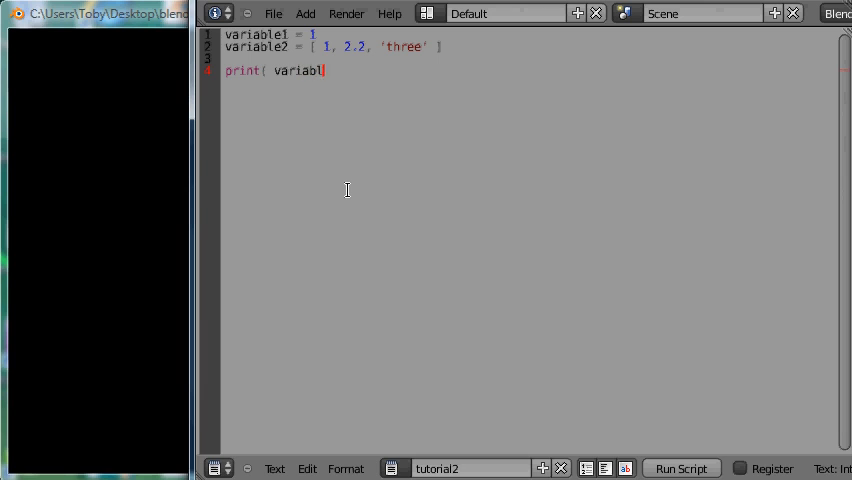
type("e1 )")
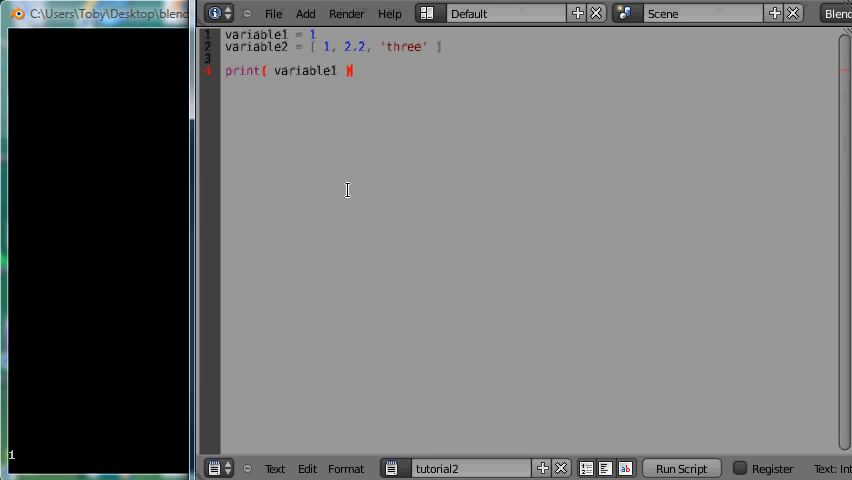
mouse_move(33, 451)
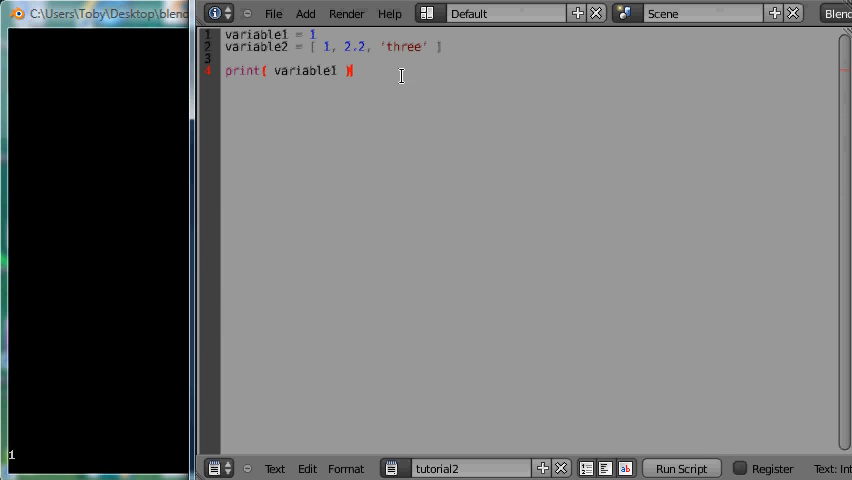
mouse_move(48, 348)
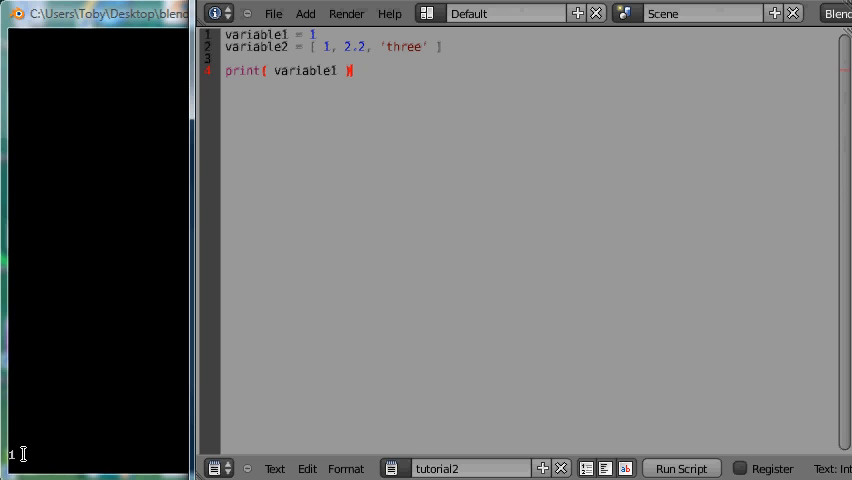
mouse_move(285, 186)
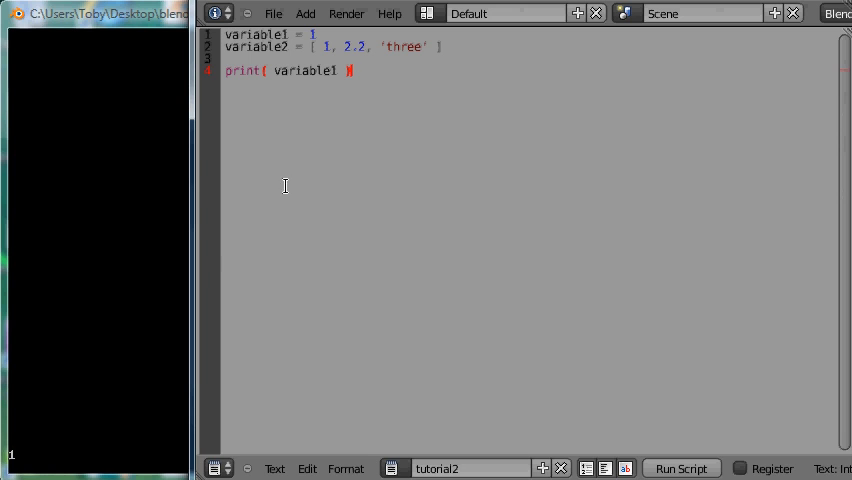
mouse_move(403, 60)
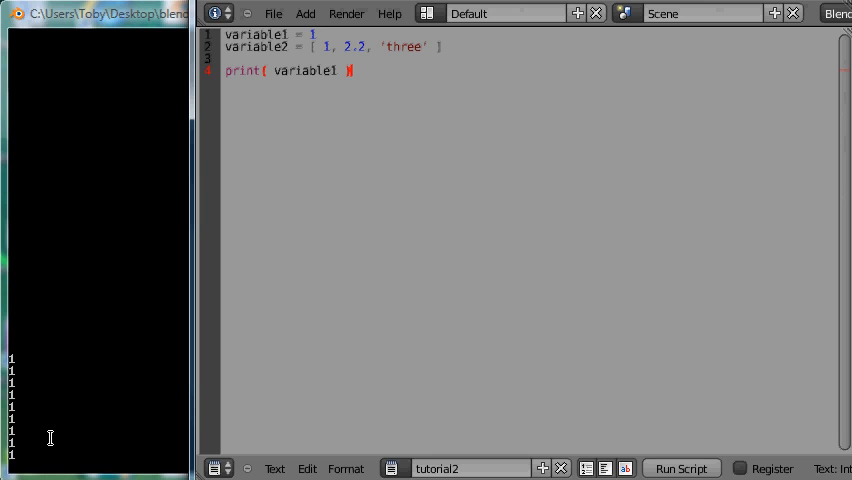
mouse_move(375, 67)
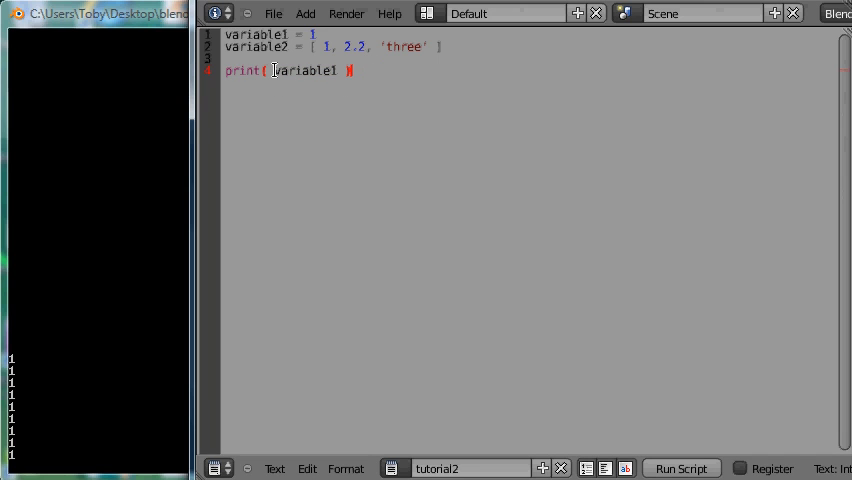
Select the variable1 name inside the print call, then clear the selection.
double_click(304, 70)
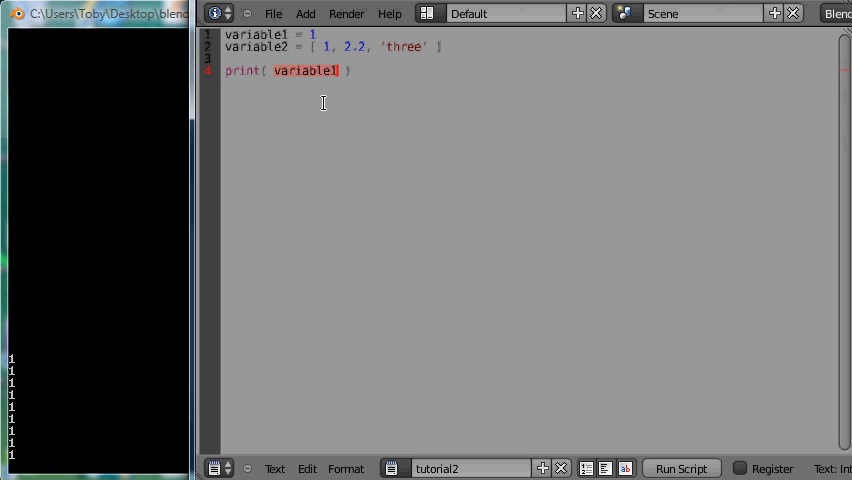
left_click(317, 34)
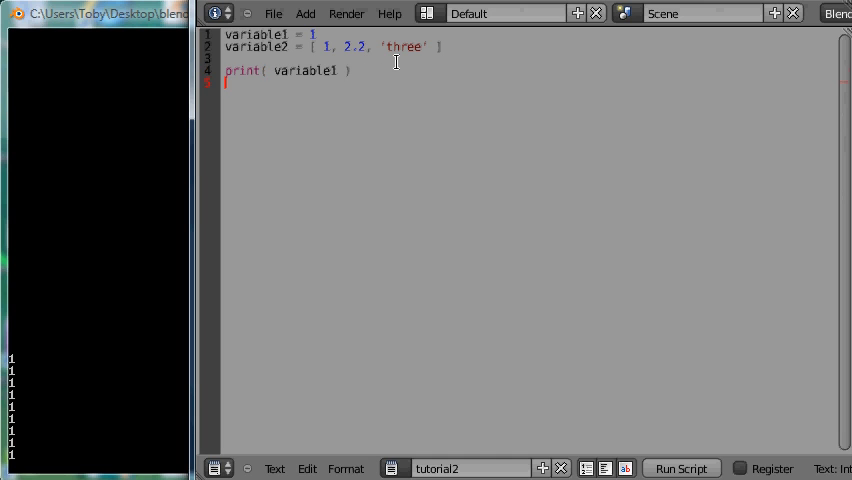
Type print( variable2 ) on line 5 and run the script to print the list.
type("print(")
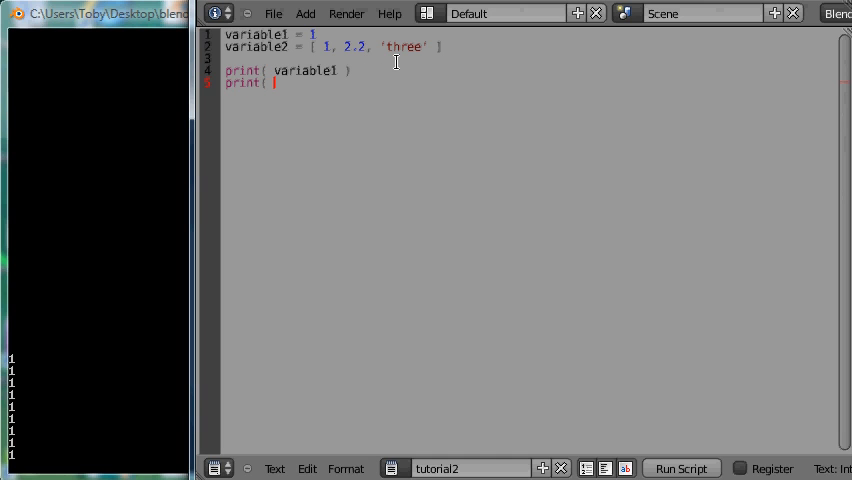
type("variable2")
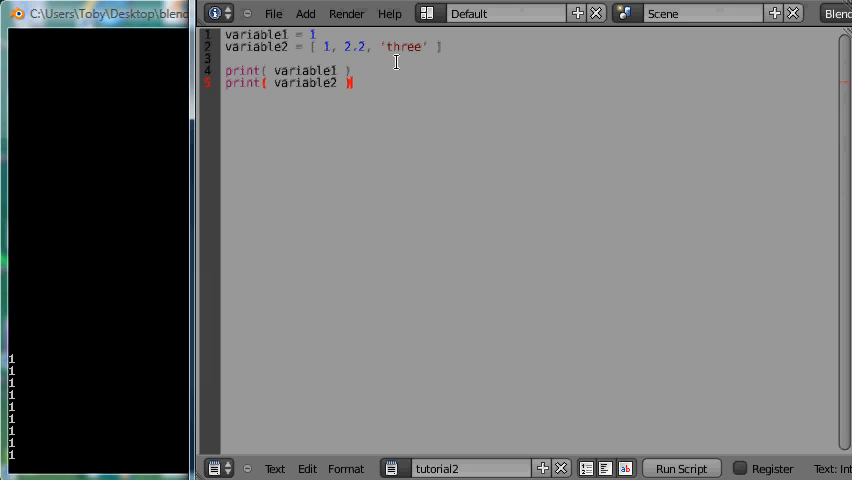
left_click(681, 468)
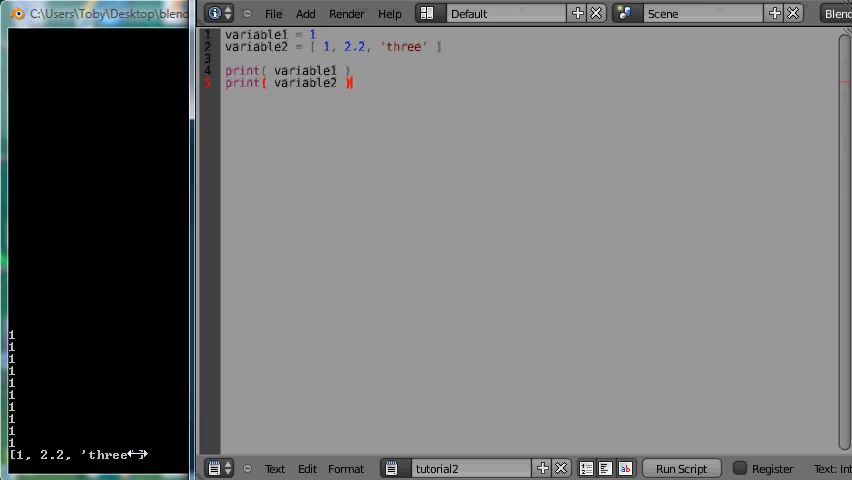
mouse_move(310, 60)
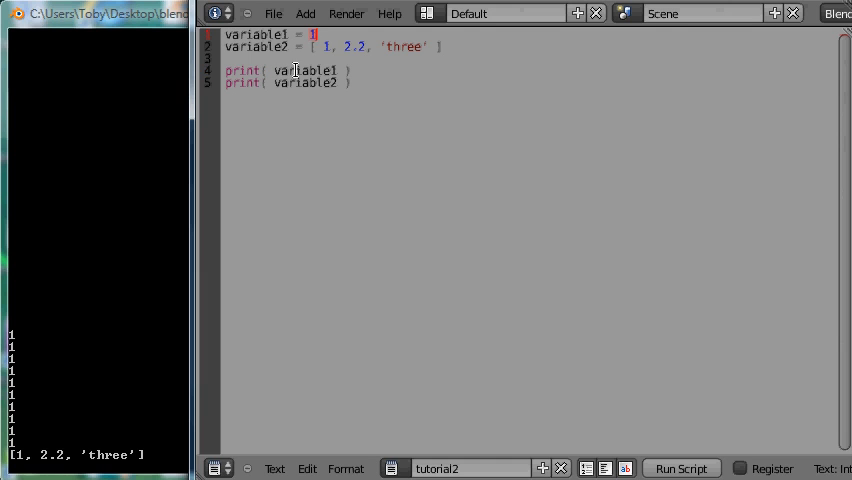
Highlight variable1 in the first print call, then deselect it.
double_click(306, 70)
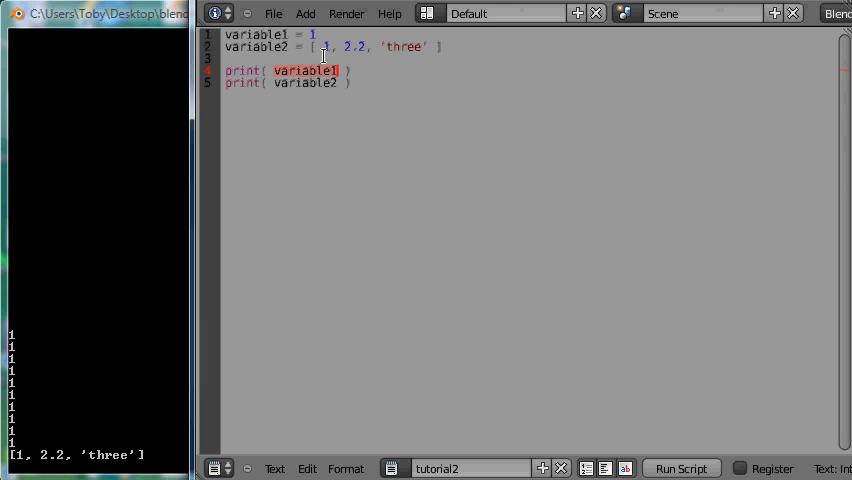
left_click(316, 34)
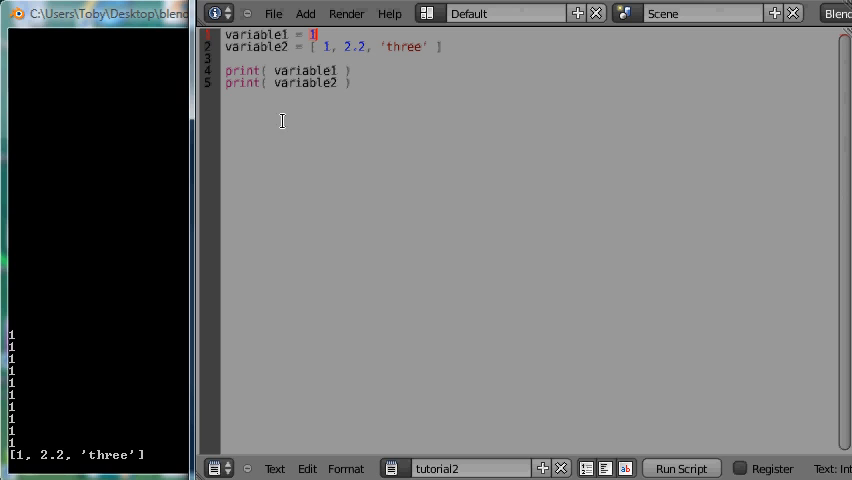
mouse_move(267, 263)
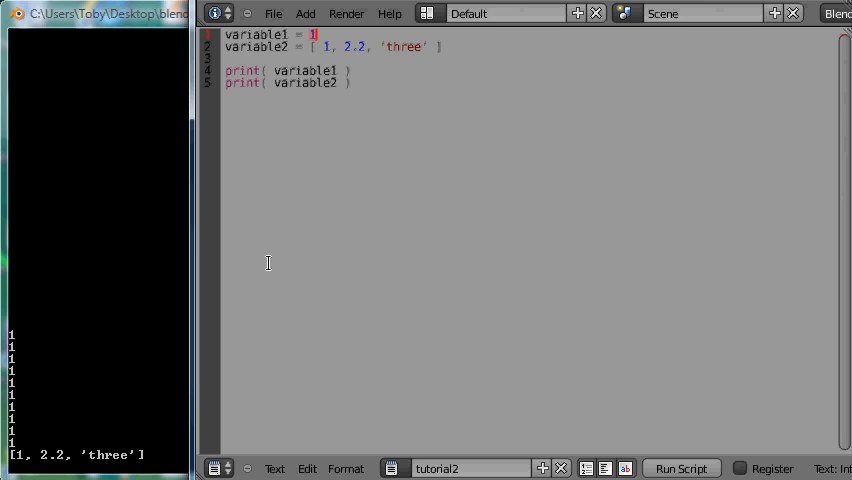
mouse_move(152, 376)
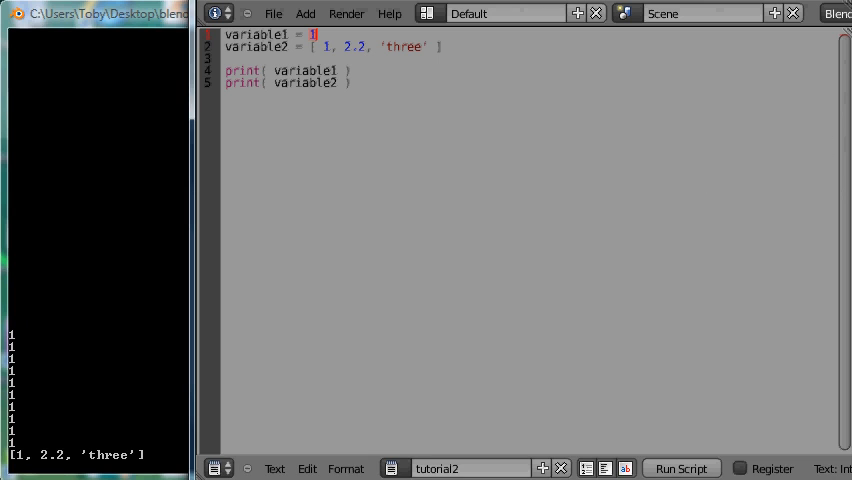
mouse_move(371, 122)
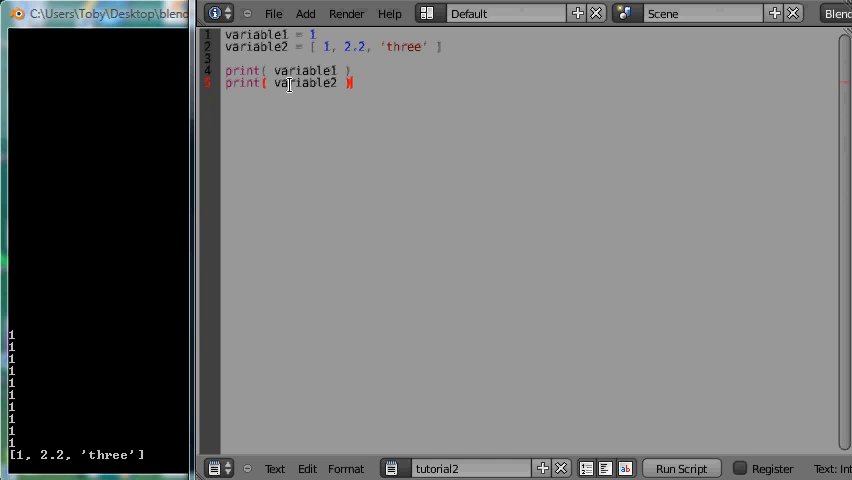
mouse_move(339, 90)
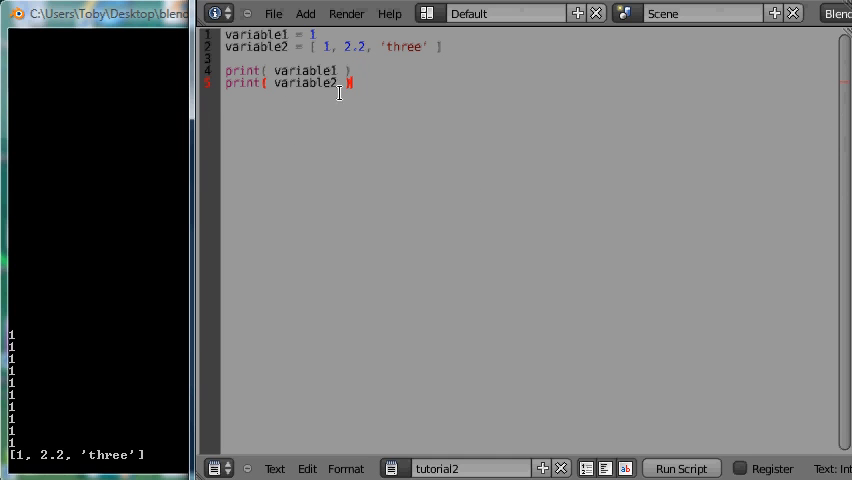
mouse_move(250, 83)
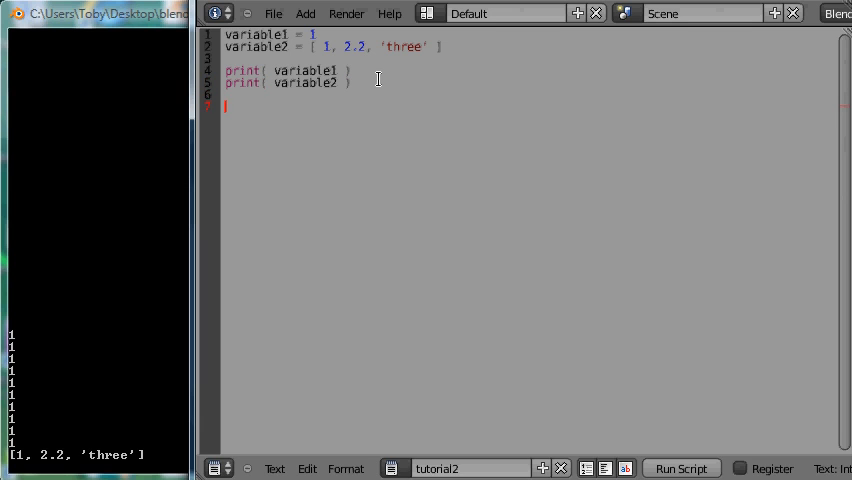
Define function1() with an indented body printing 'hello from function1'.
type("def")
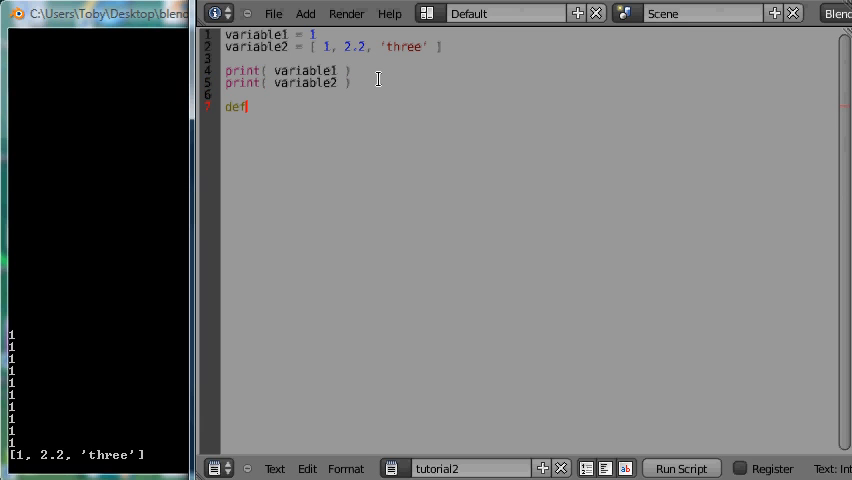
type("func")
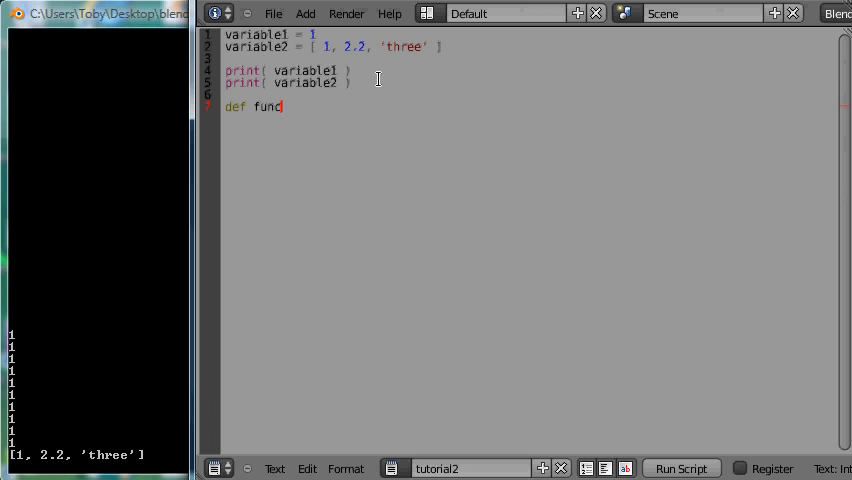
type("tion1")
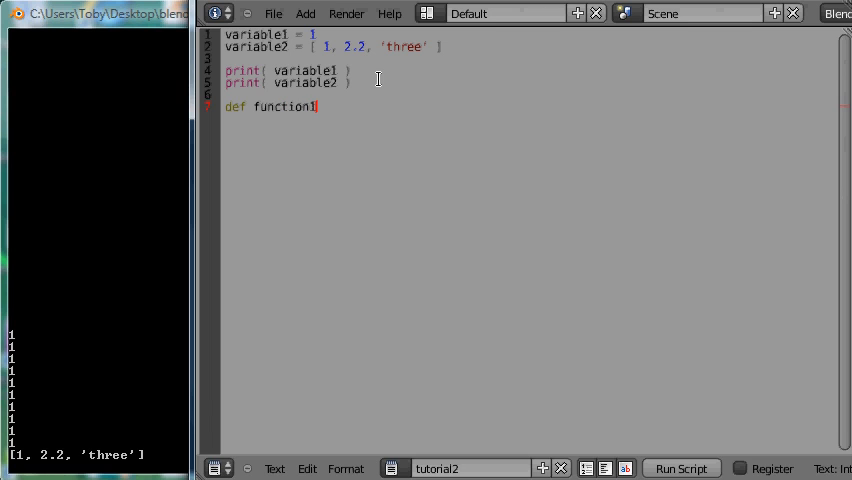
type("(")
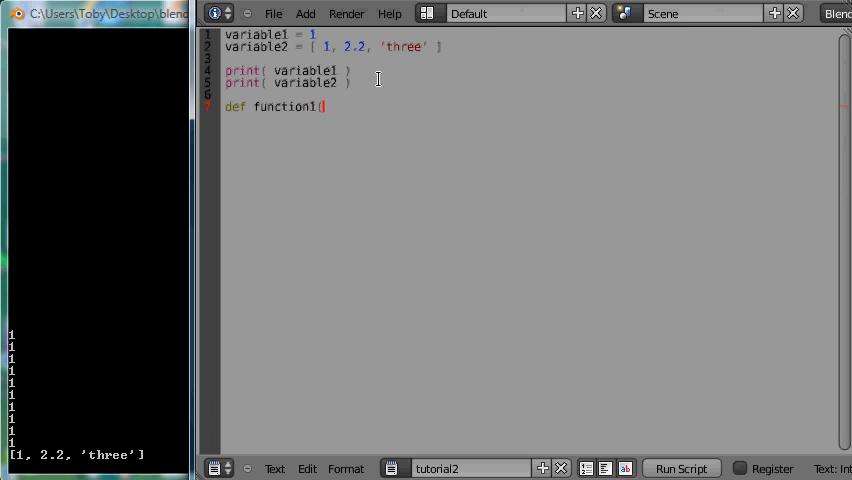
type("(")
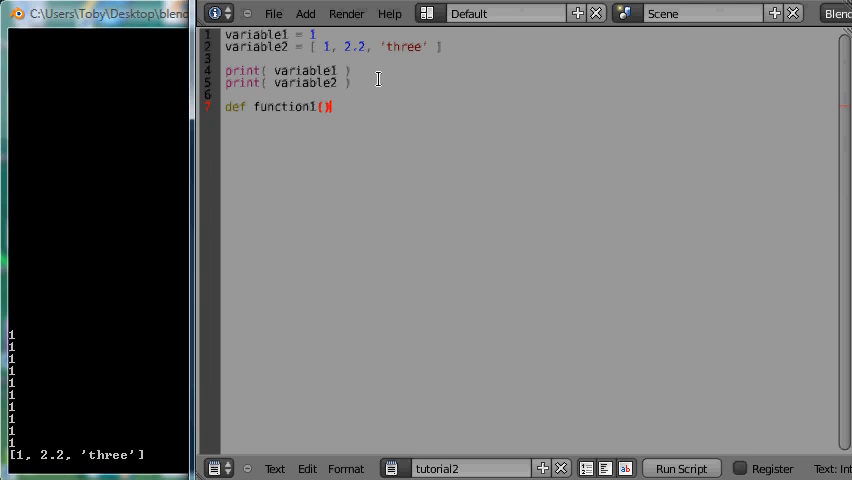
type("):")
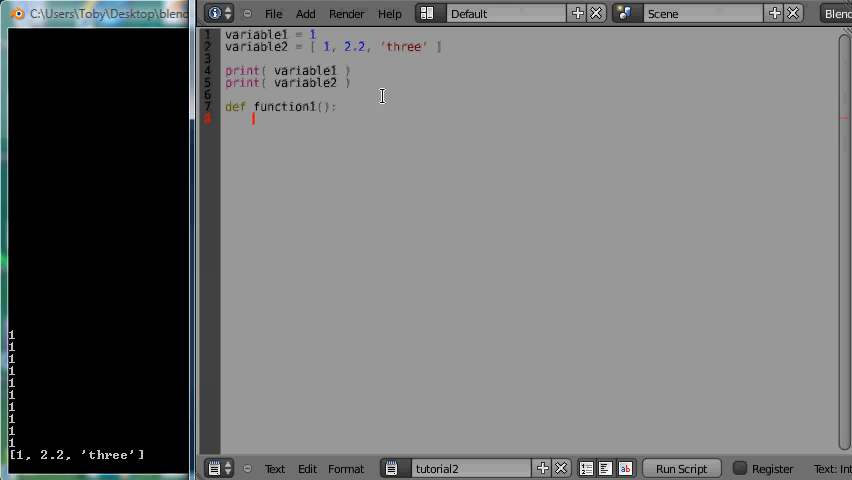
mouse_move(270, 114)
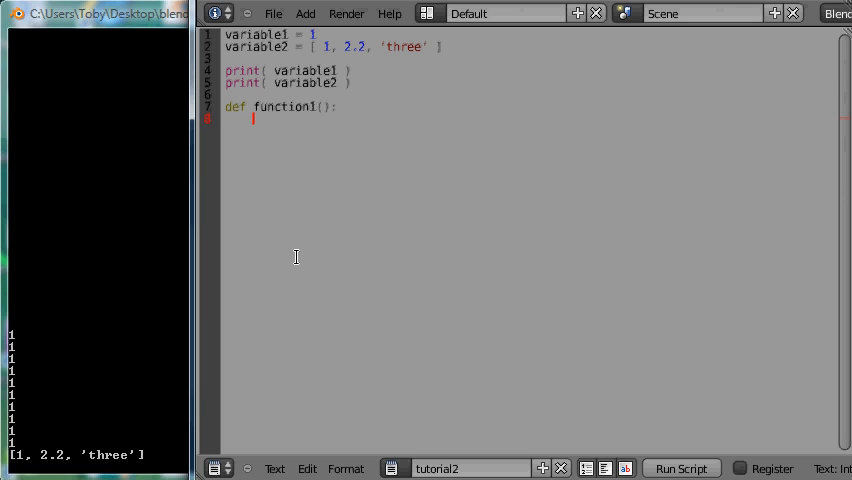
type("p")
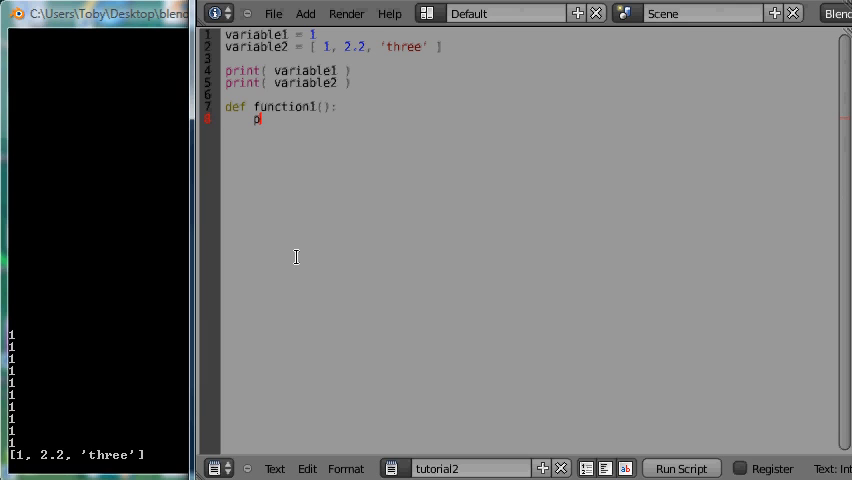
type("rint(")
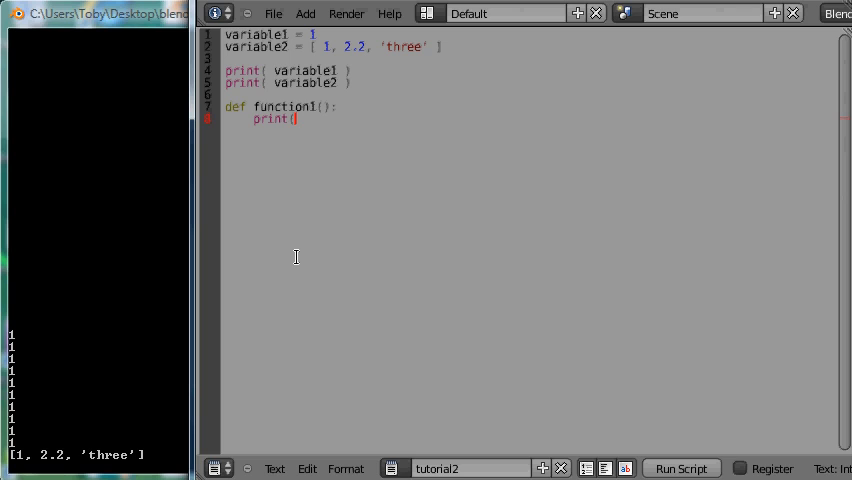
type("'")
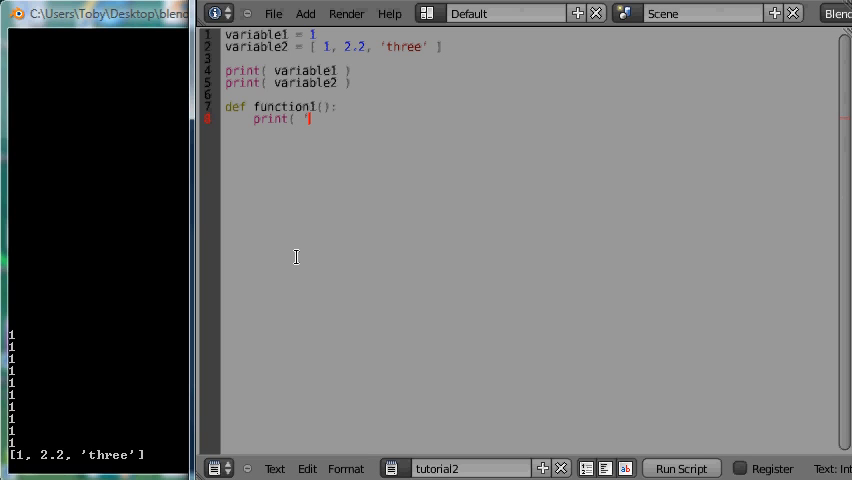
type("hell")
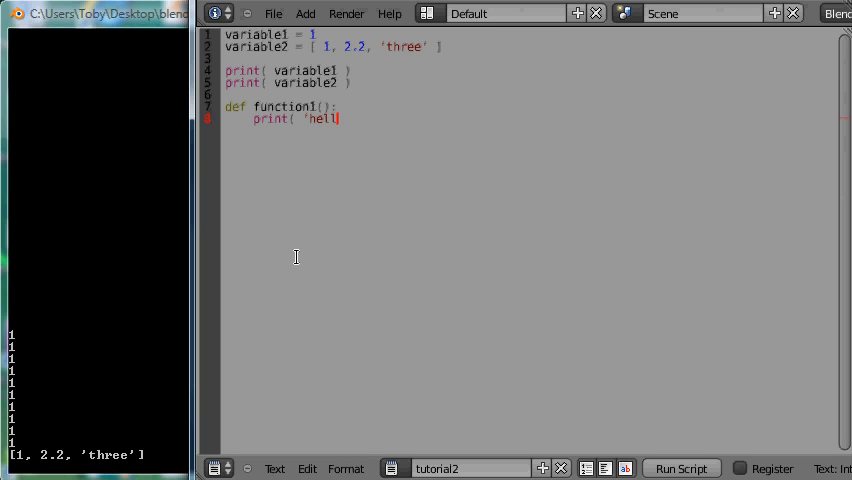
type("o")
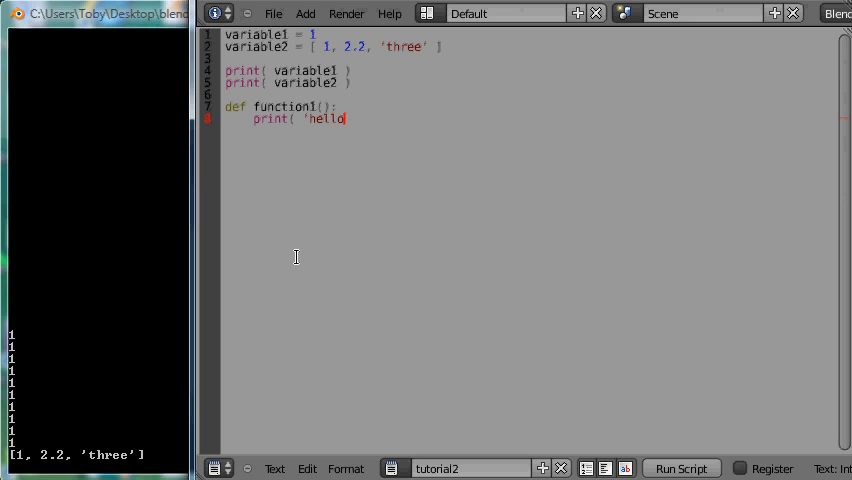
type("from")
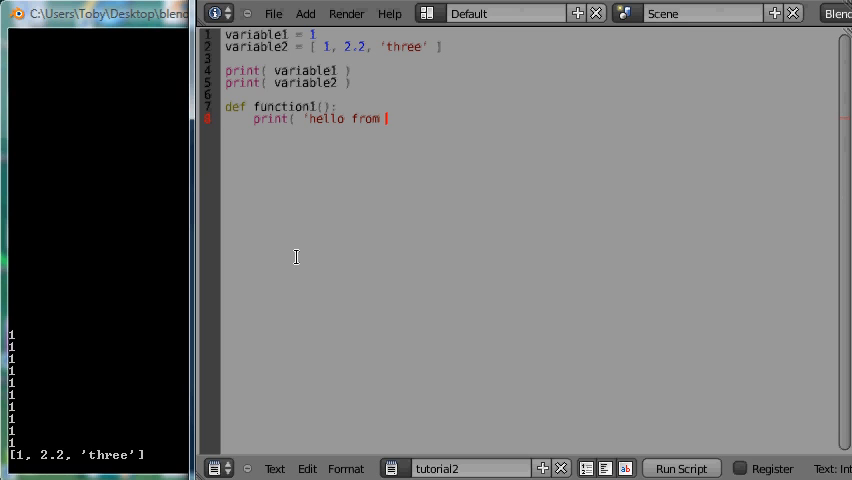
type("function1'")
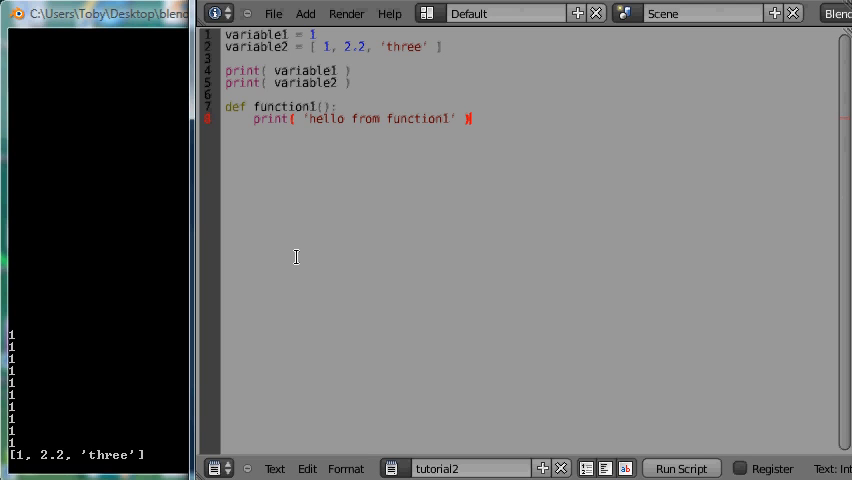
Add a function1() call on a new line below the definition, fixing a typo.
key("Return")
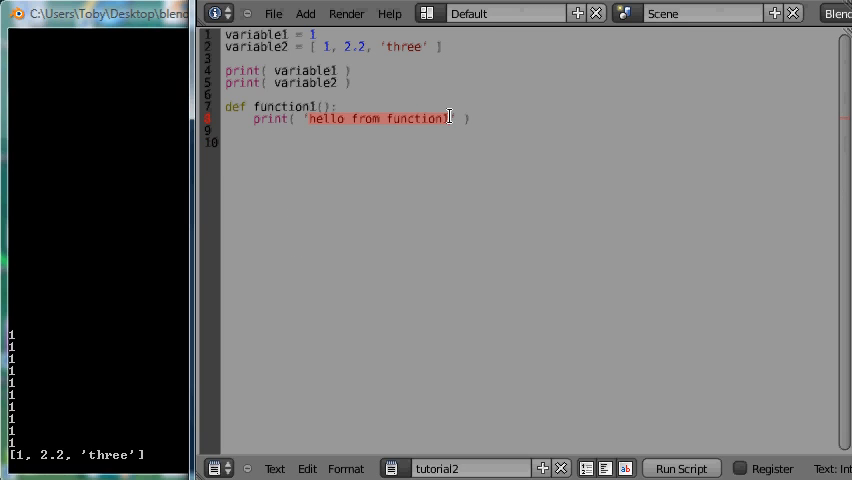
type("1")
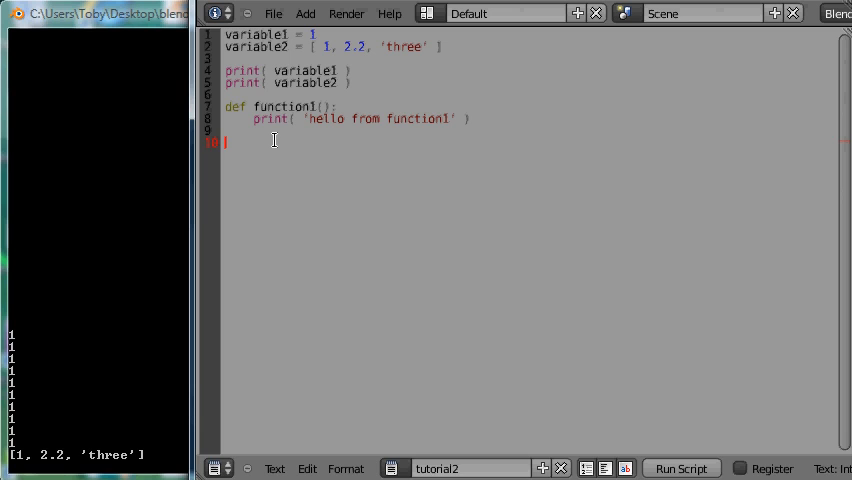
type("fcu")
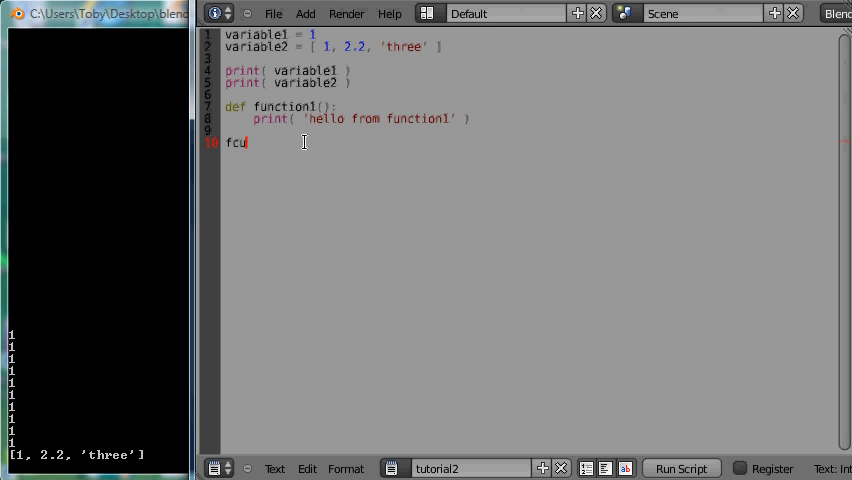
key("BackSpace")
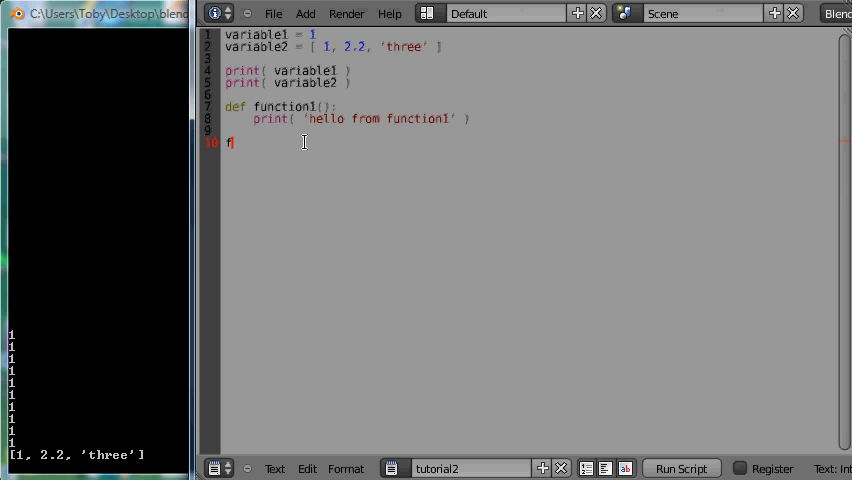
type("unction1")
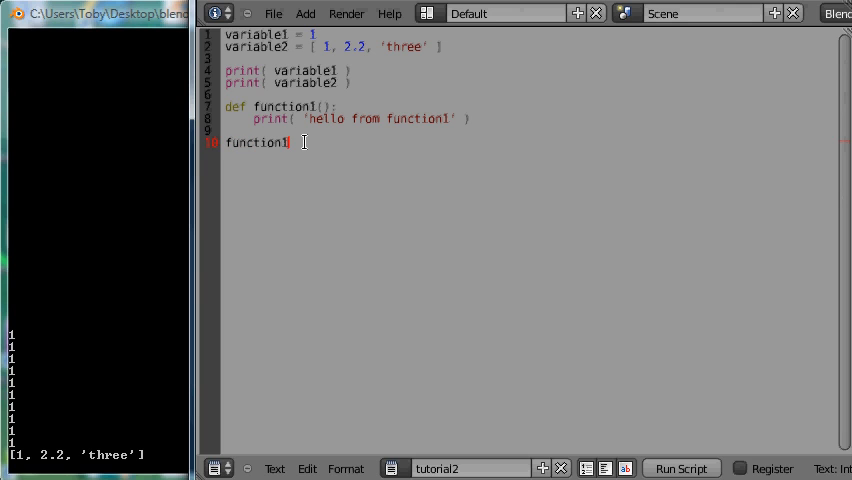
type("(")
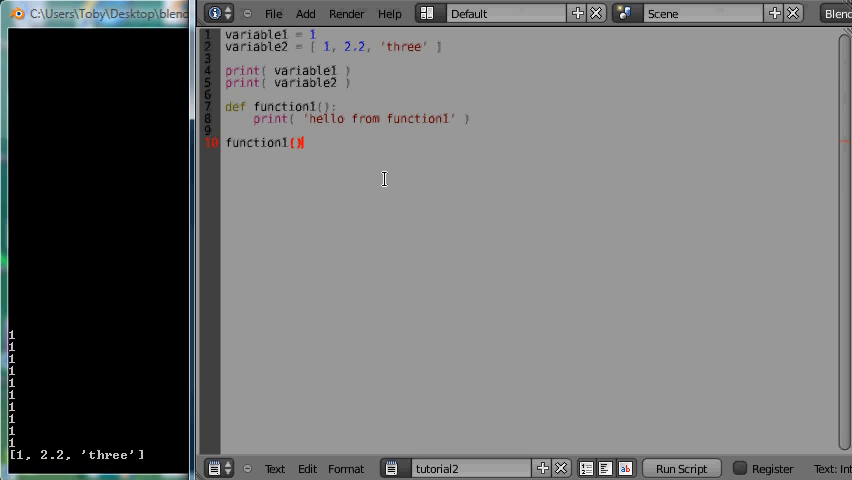
Run the script to print 1, [1, 2.2, 'three'] and hello from function1.
left_click(681, 468)
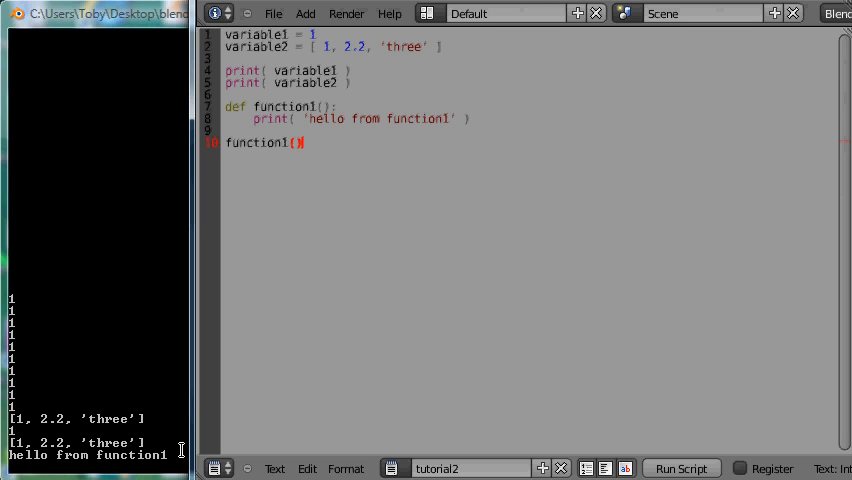
mouse_move(754, 195)
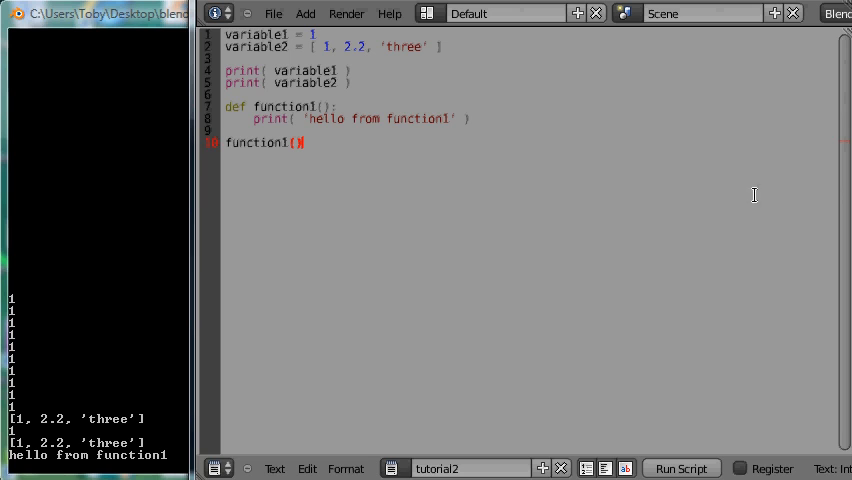
mouse_move(337, 155)
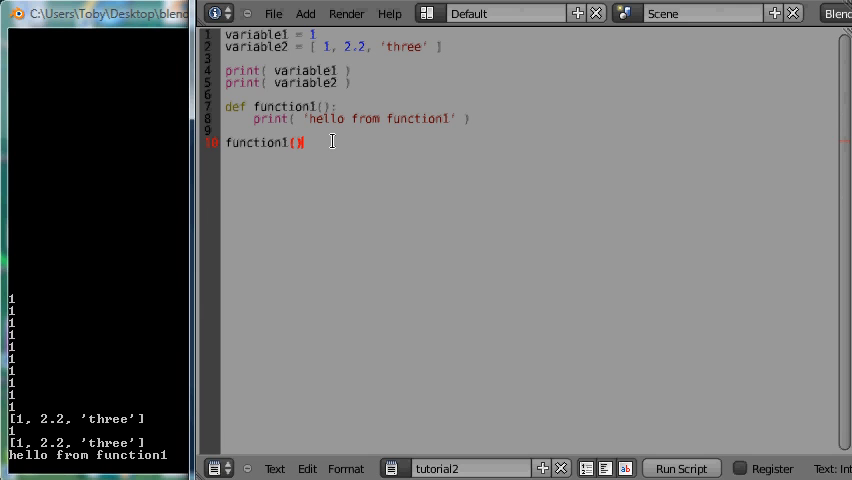
mouse_move(302, 184)
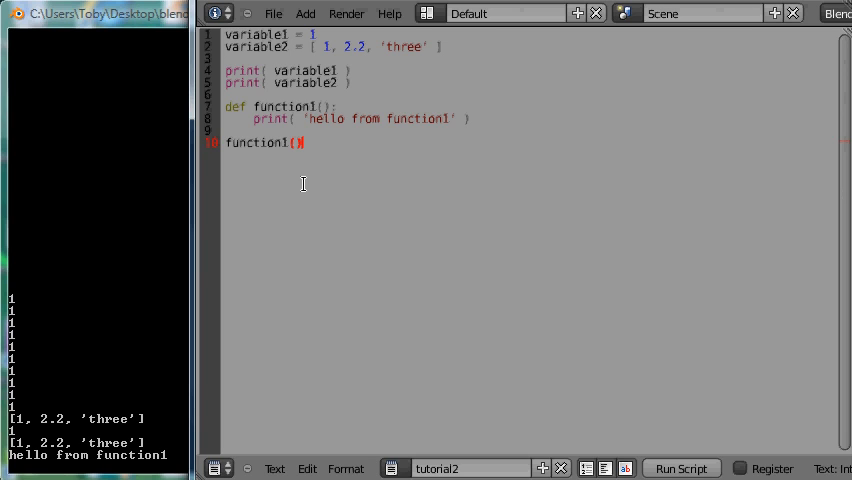
mouse_move(283, 274)
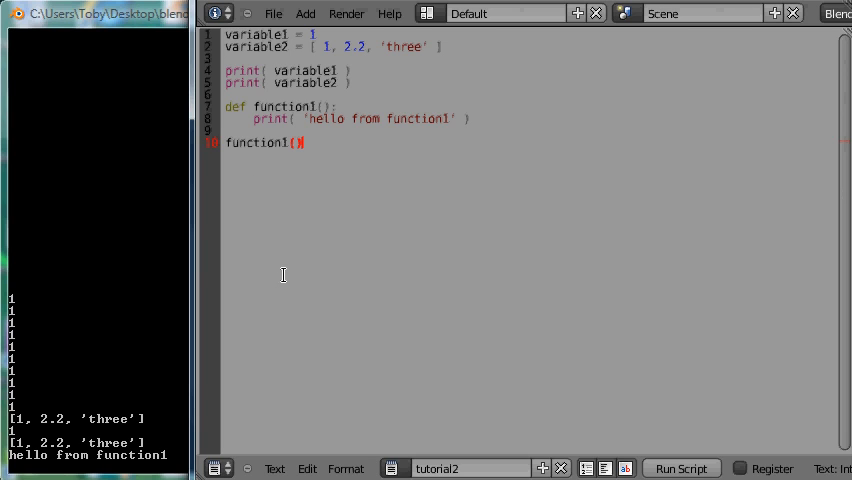
mouse_move(320, 142)
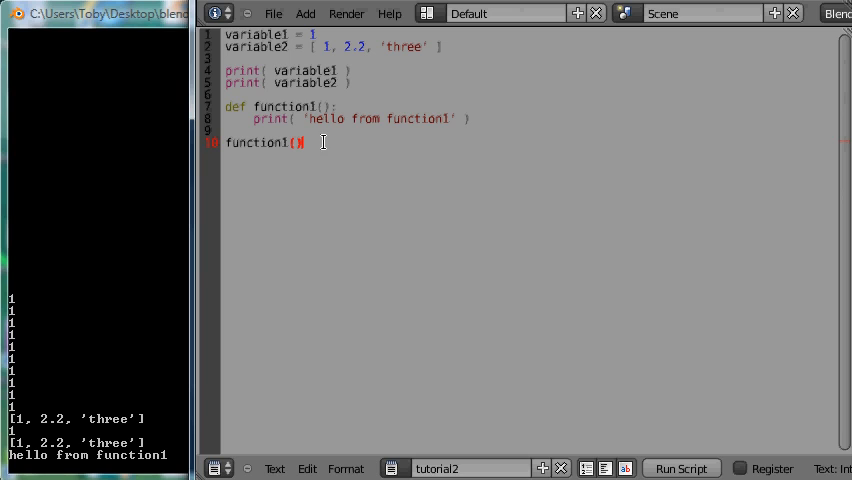
mouse_move(248, 150)
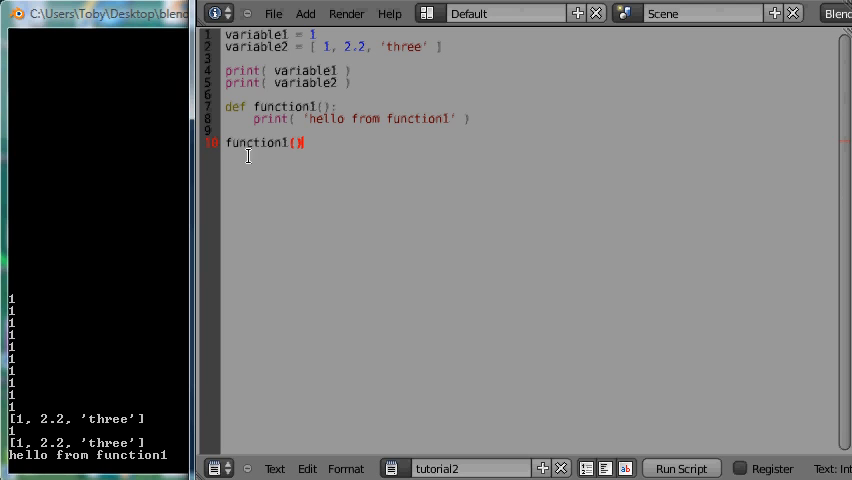
mouse_move(261, 240)
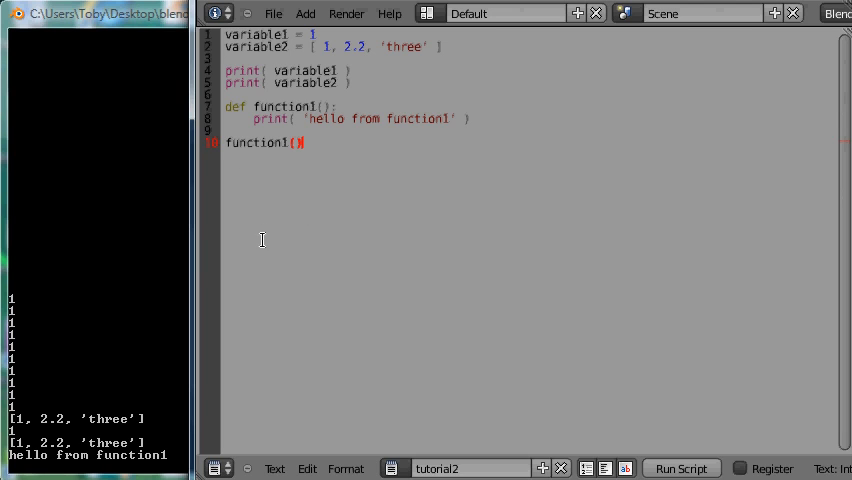
mouse_move(317, 214)
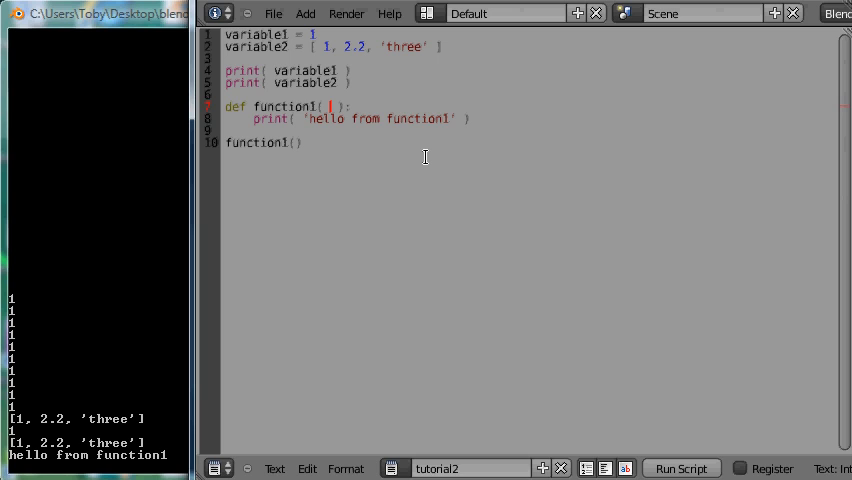
Put parameter1 inside function1's print call and highlight that name.
type("parameter1")
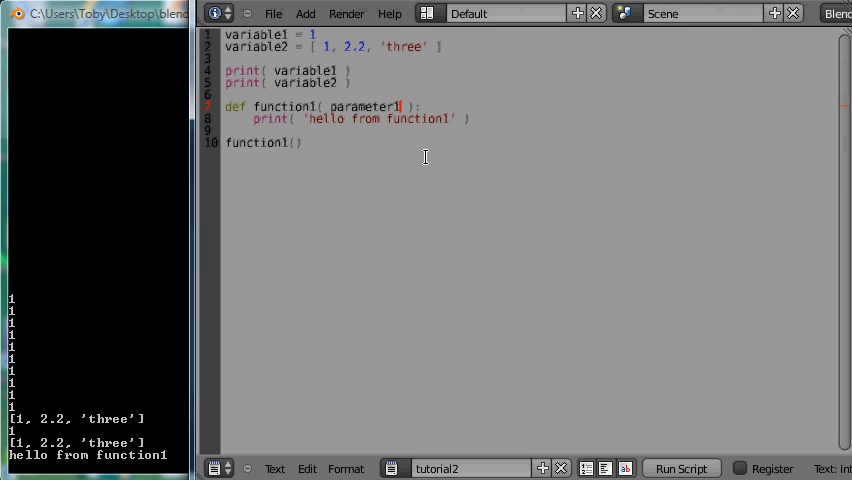
mouse_move(307, 118)
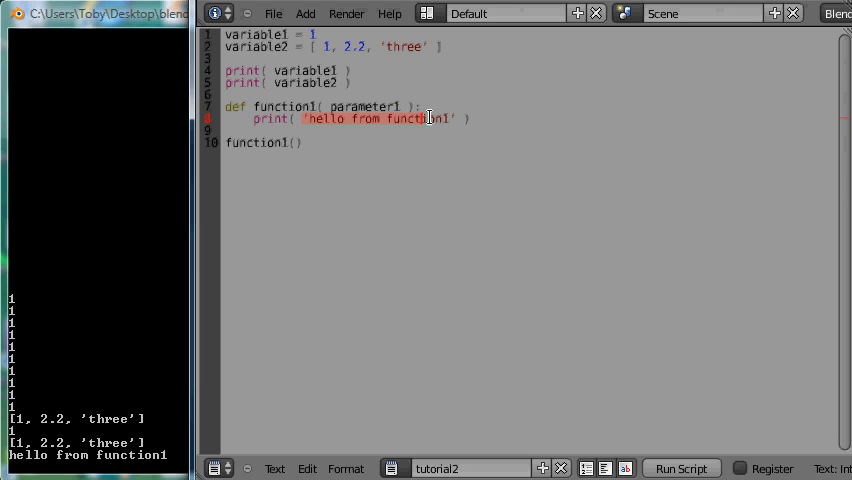
mouse_move(456, 159)
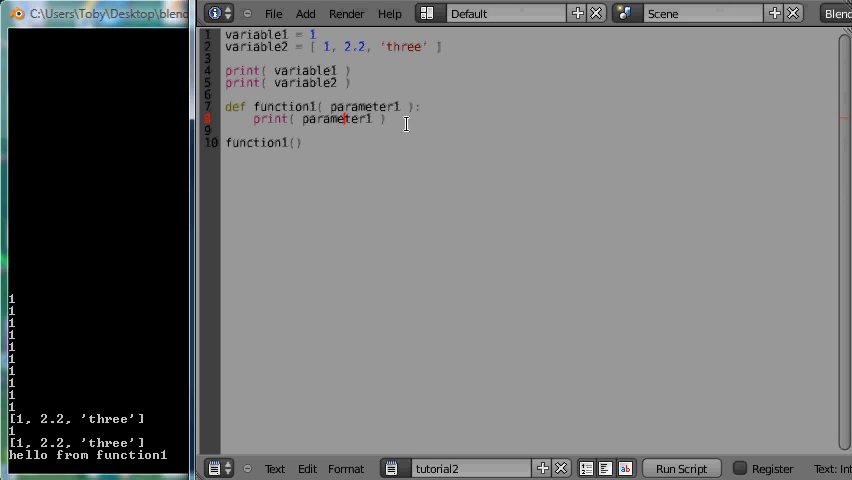
mouse_move(340, 118)
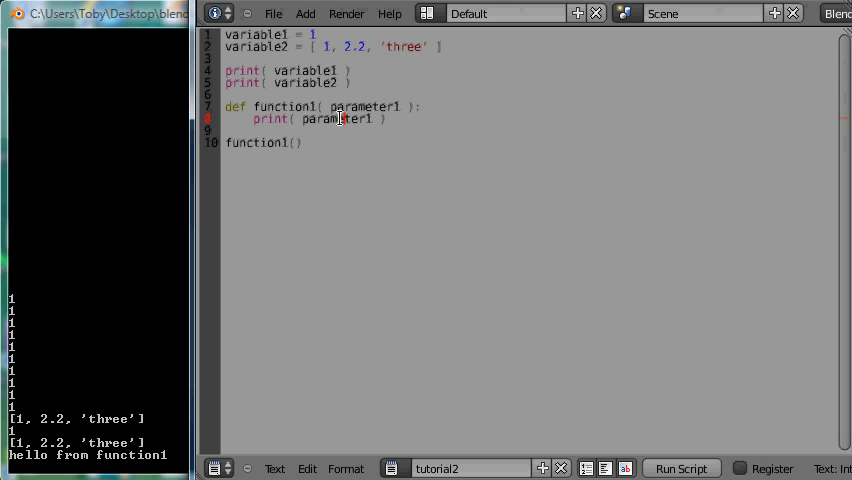
double_click(365, 106)
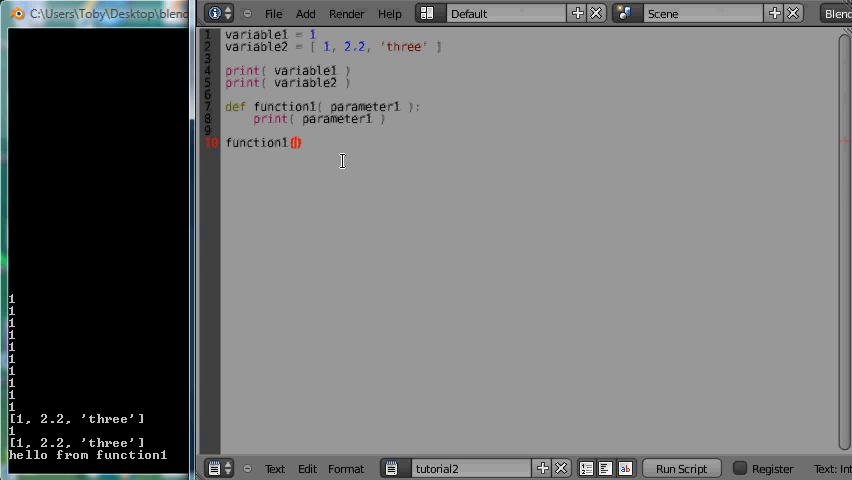
mouse_move(367, 166)
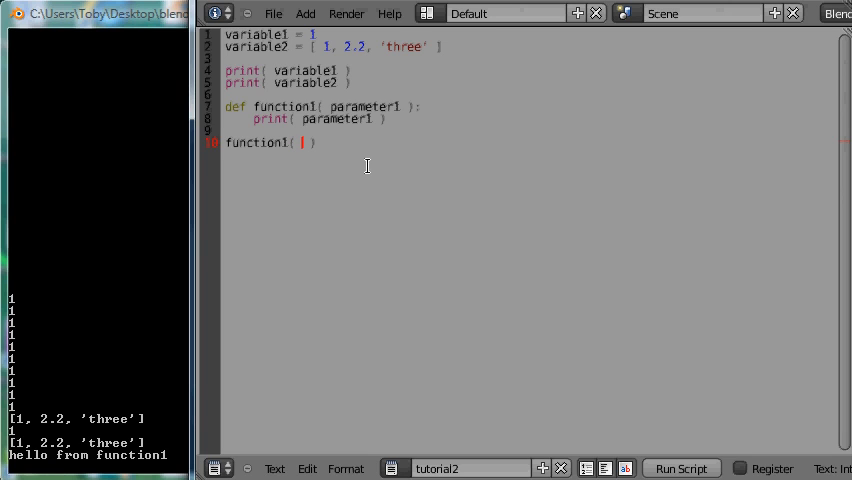
Pass the string 'hello via parameter1' into the function1 call on line 10.
type("'hello")
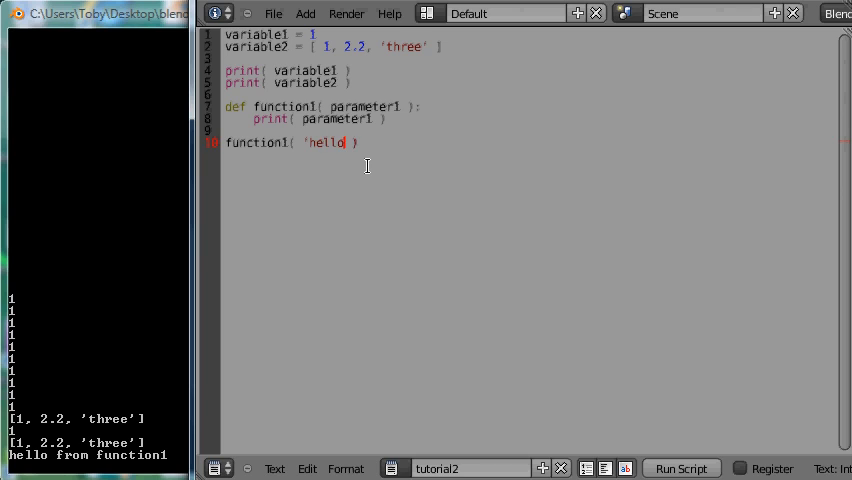
type("f")
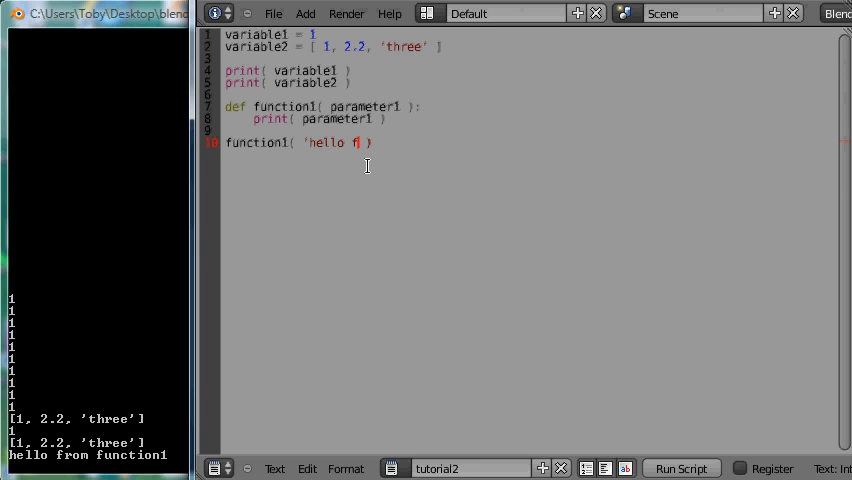
type("via param")
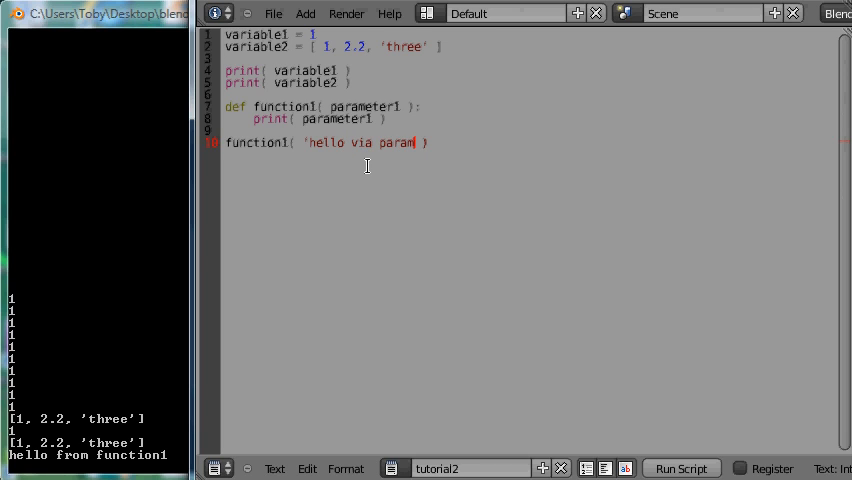
type("eter")
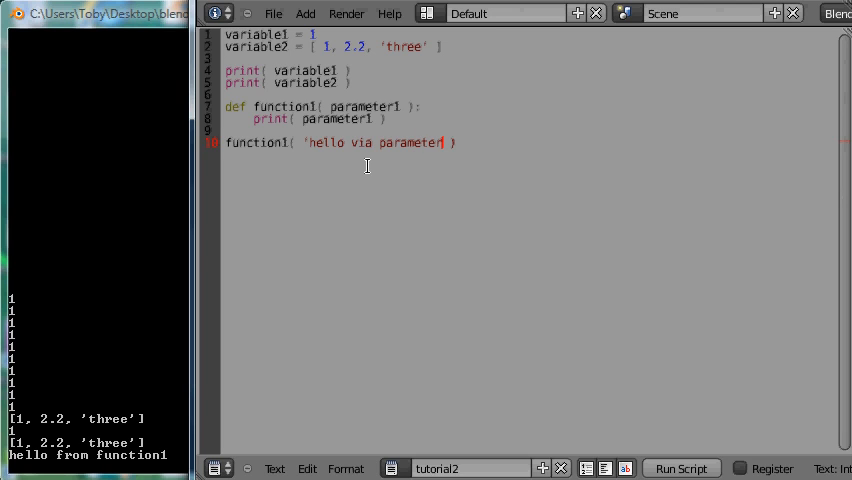
type("1")
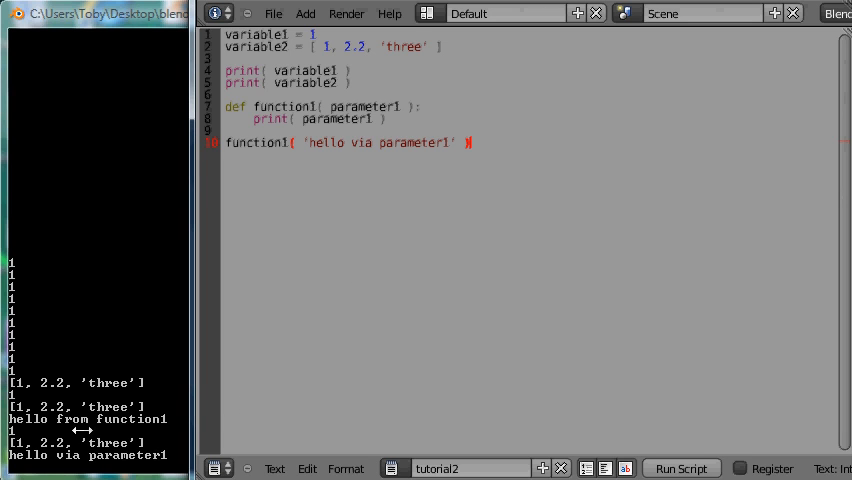
mouse_move(30, 455)
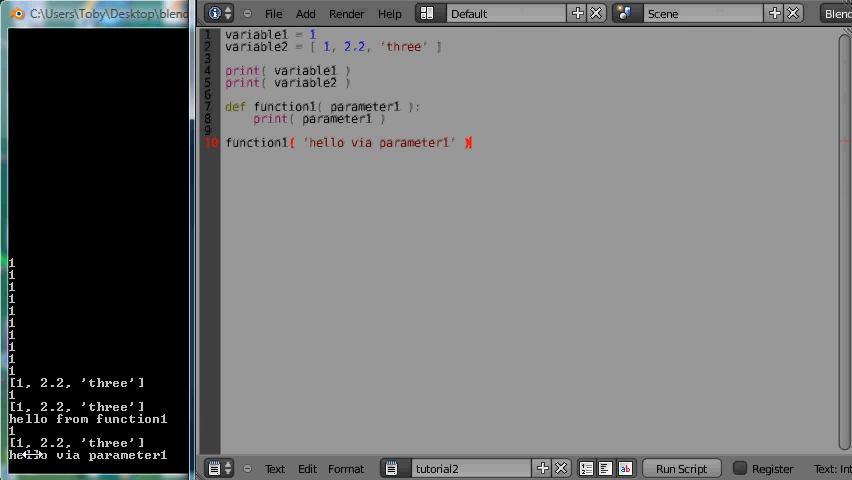
mouse_move(490, 145)
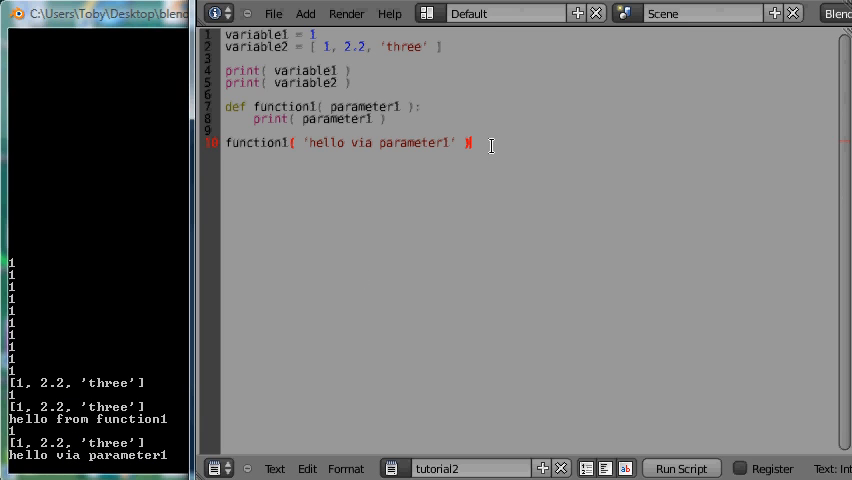
Start a new line 11 with a function1( call, correcting the function name.
key("Return")
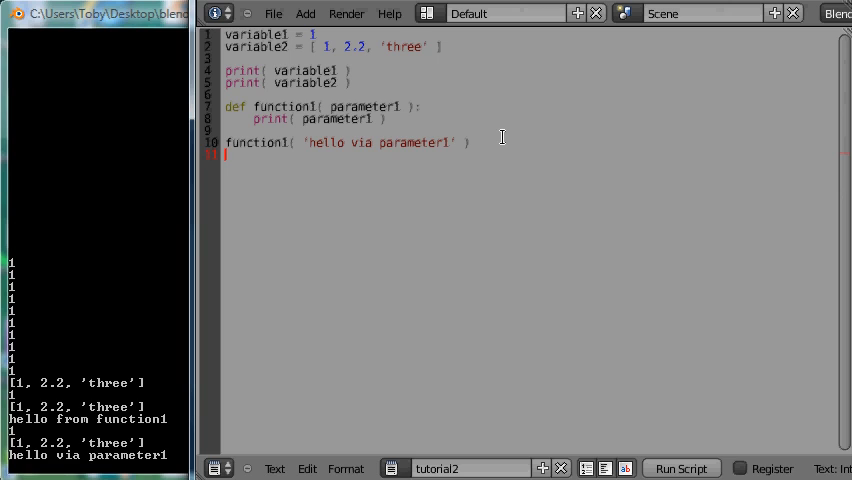
type("func")
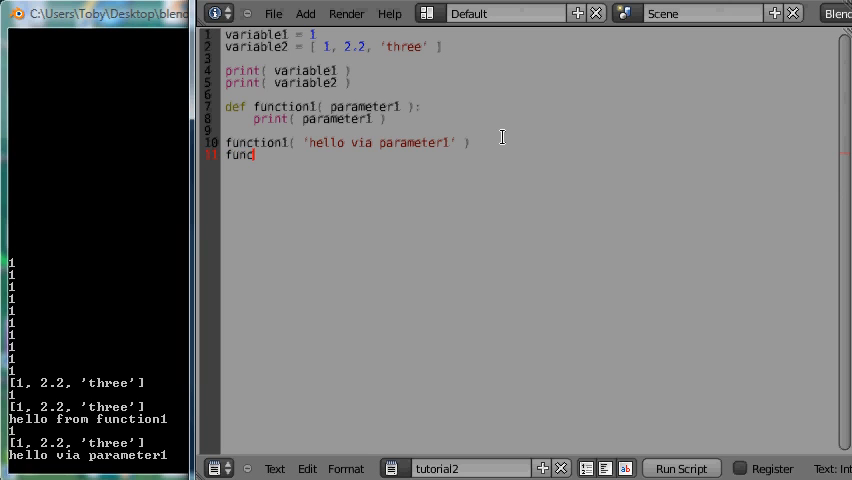
type("tion")
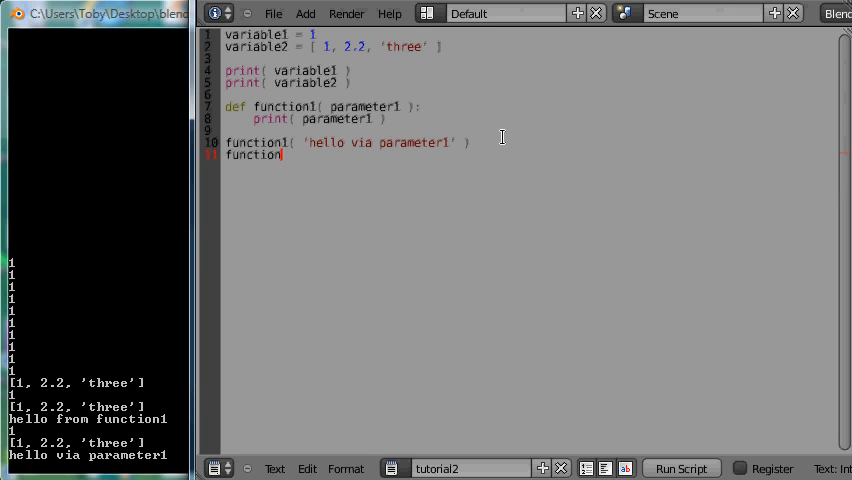
type("2")
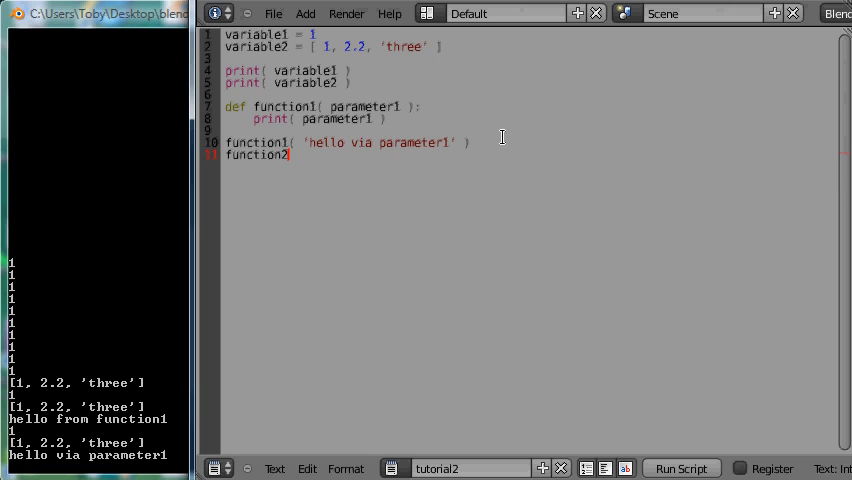
type("(")
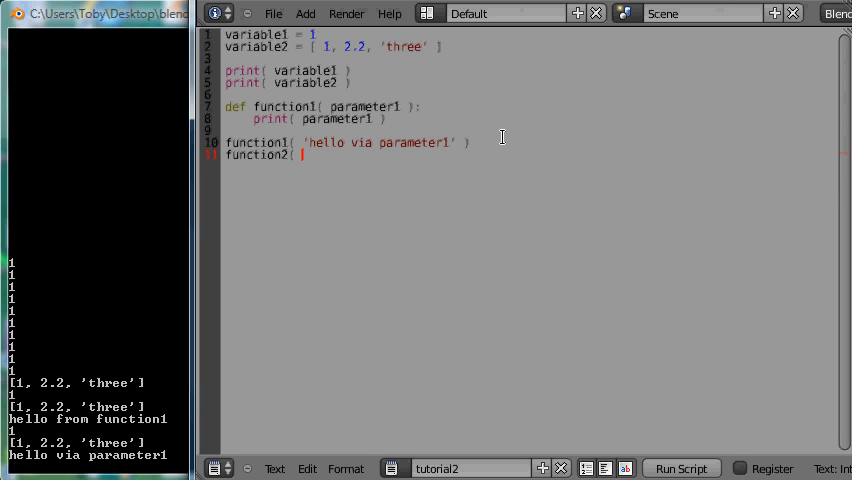
key("Backspace")
type("1")
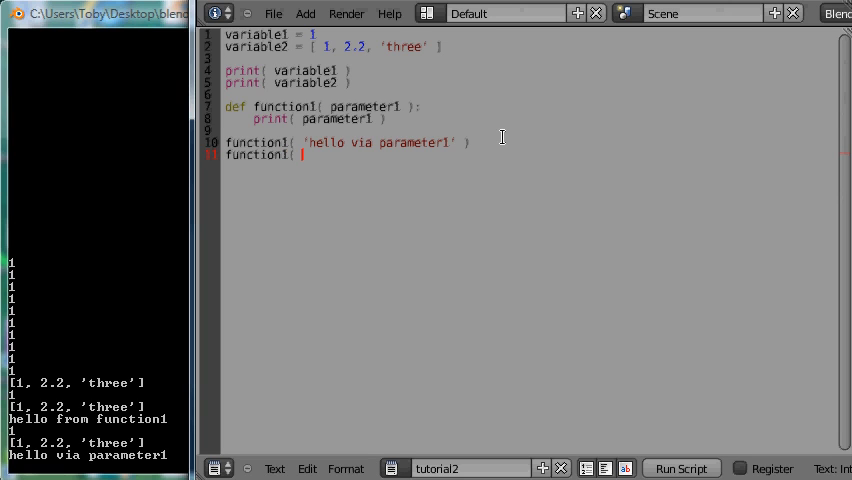
Pass variable2[ 2 ] as the argument, then highlight parameter1 in the definition.
type("var")
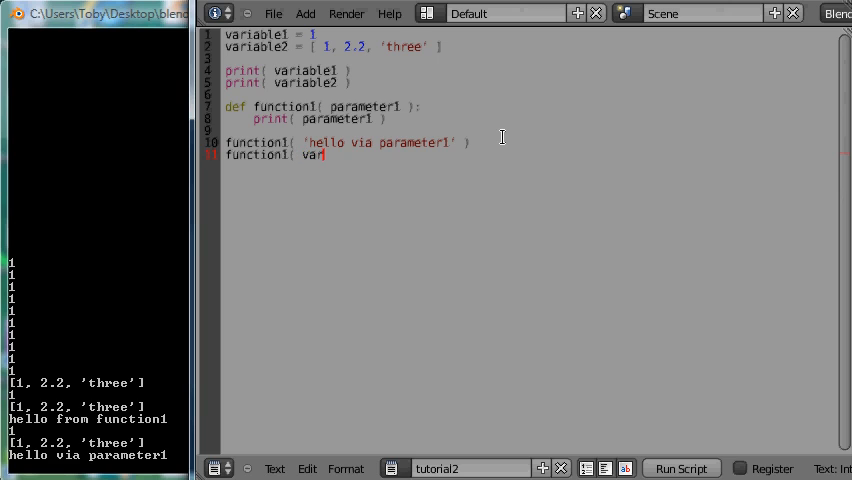
type("iable")
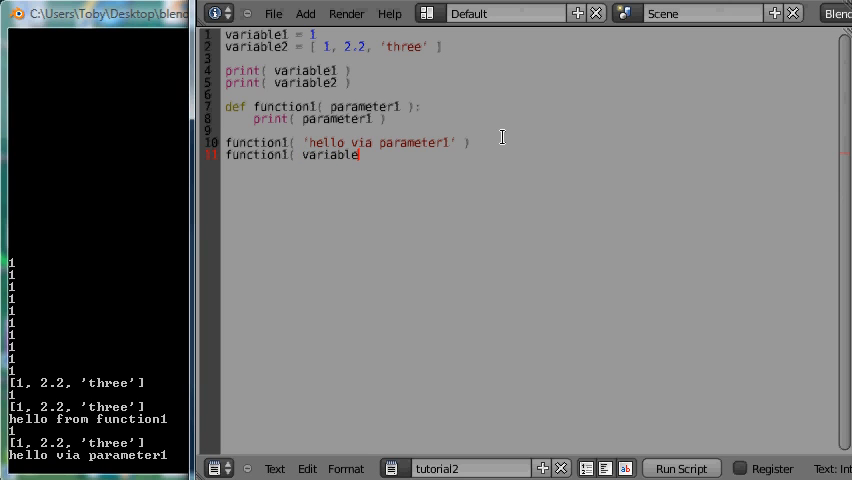
type("2)")
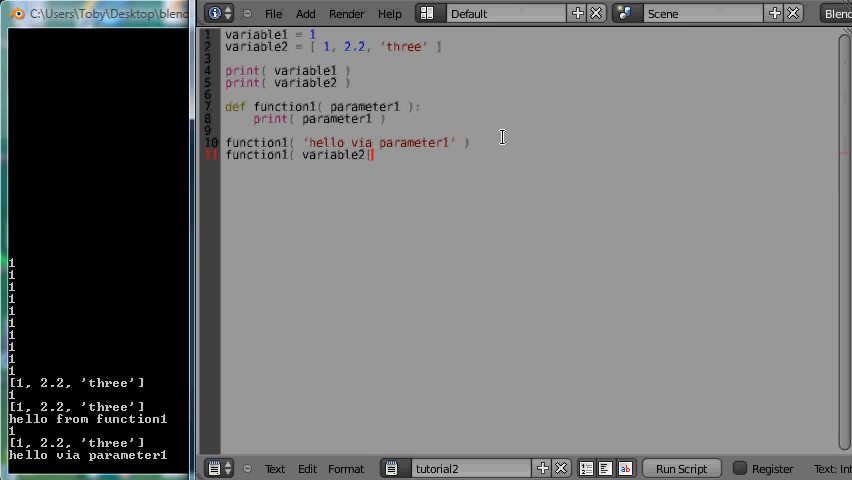
type("[")
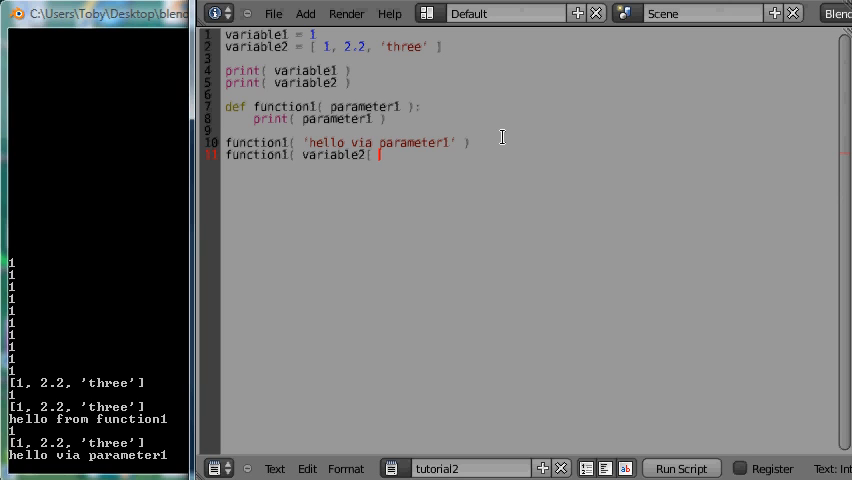
type("2 ] )")
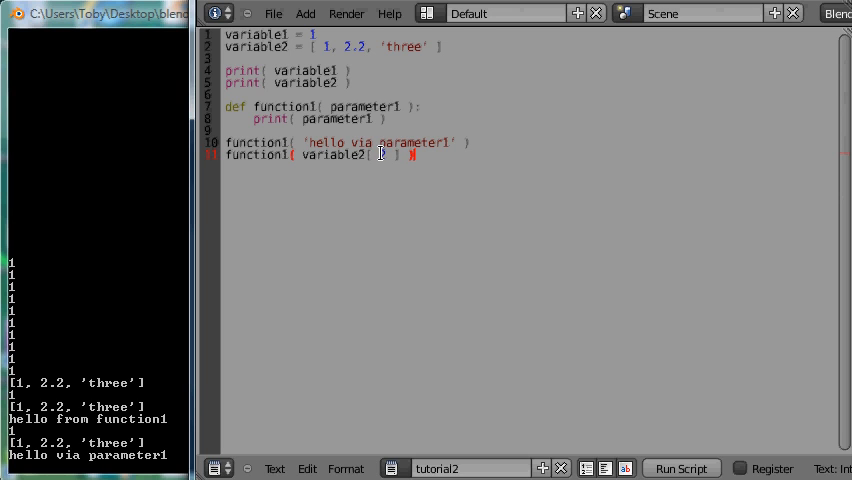
type("2")
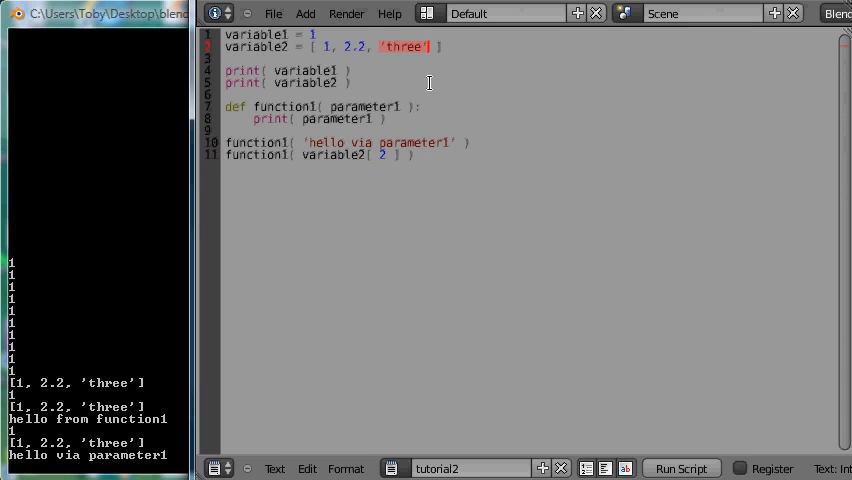
mouse_move(316, 126)
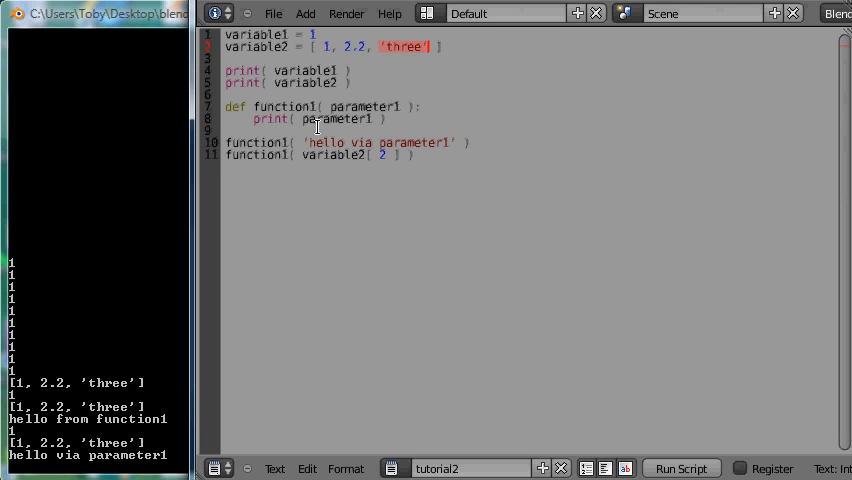
double_click(360, 106)
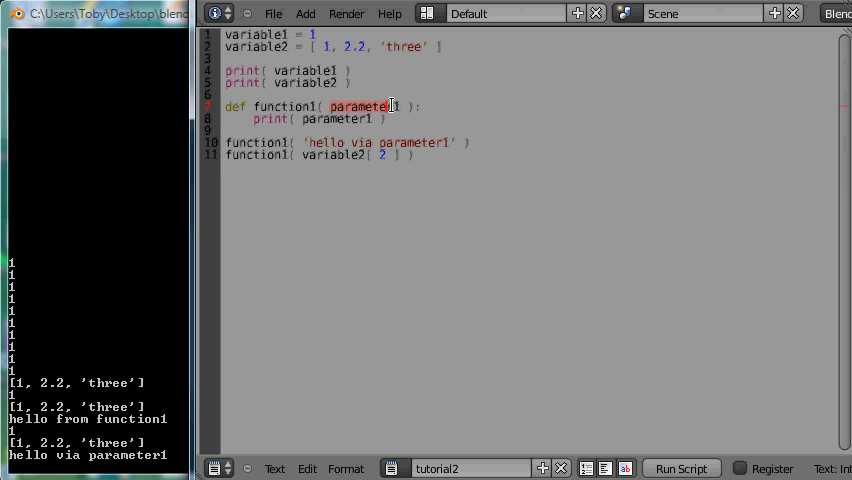
mouse_move(308, 119)
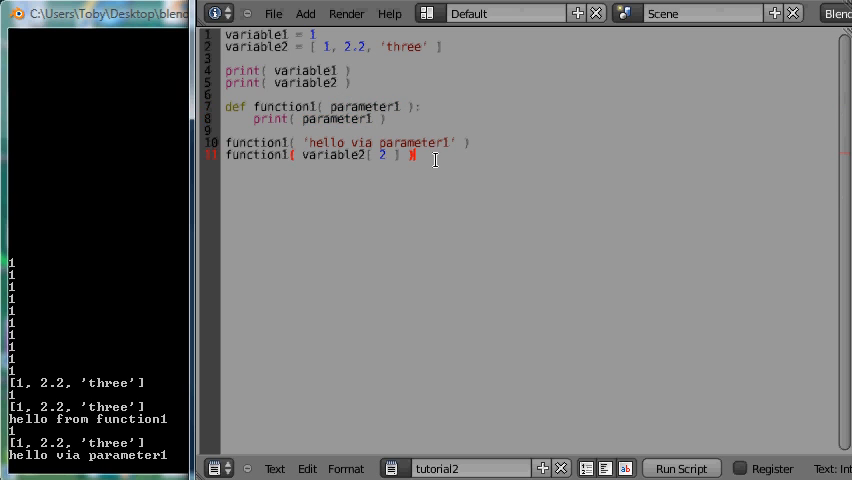
mouse_move(441, 171)
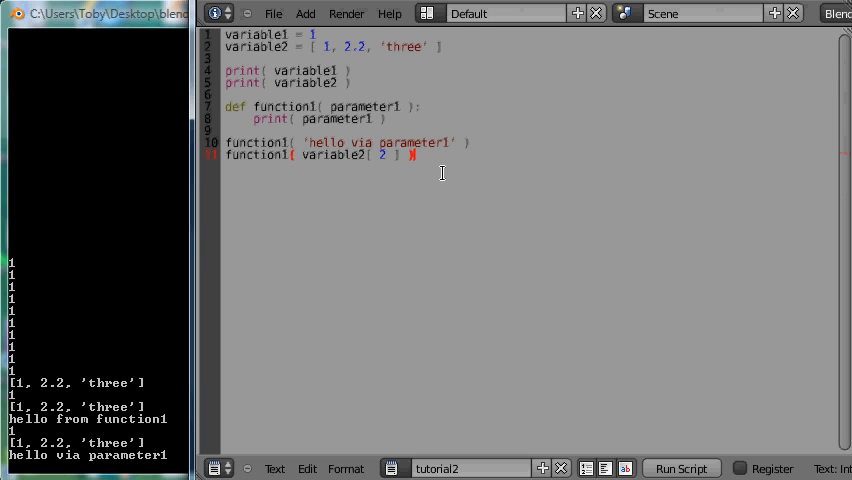
Focus the script in the Text Editor to rerun it, printing 'three' from variable2[2].
left_click(681, 468)
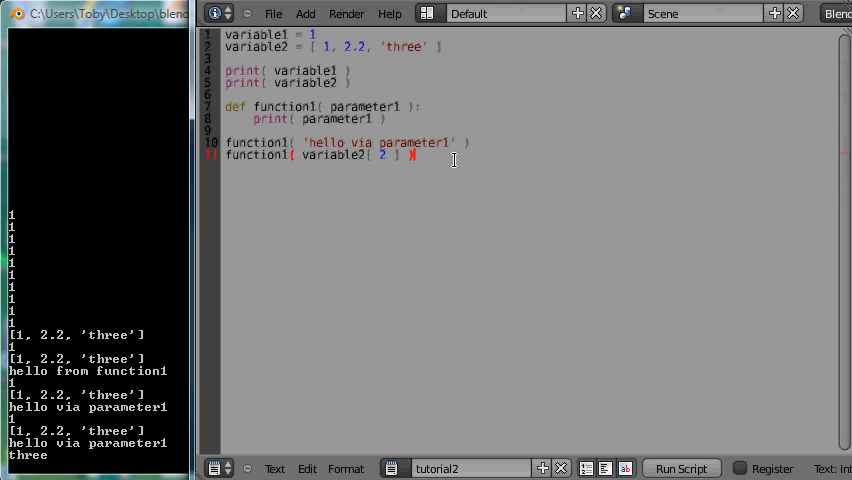
mouse_move(467, 148)
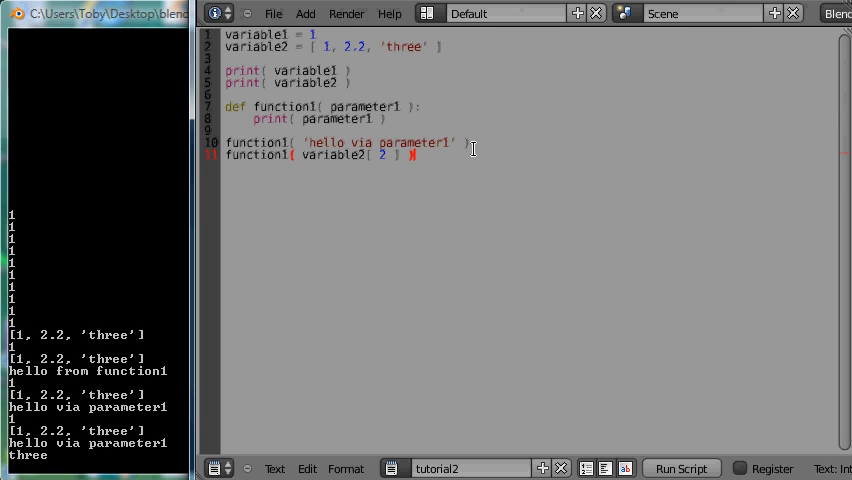
mouse_move(669, 153)
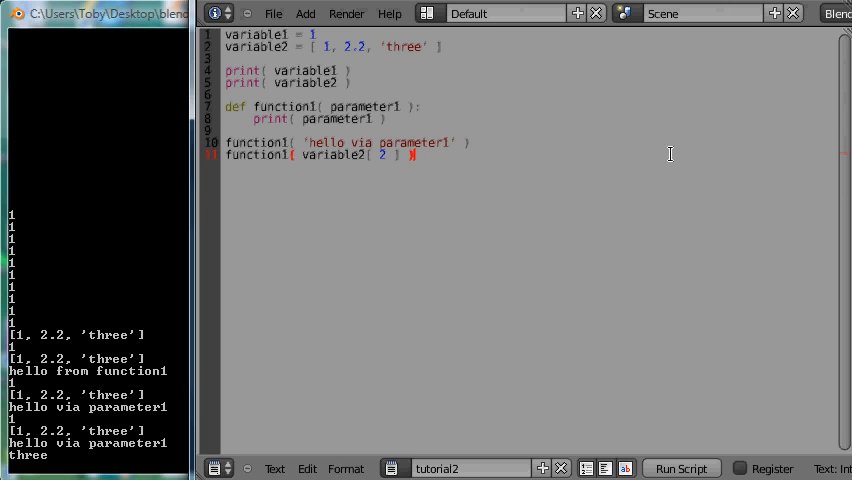